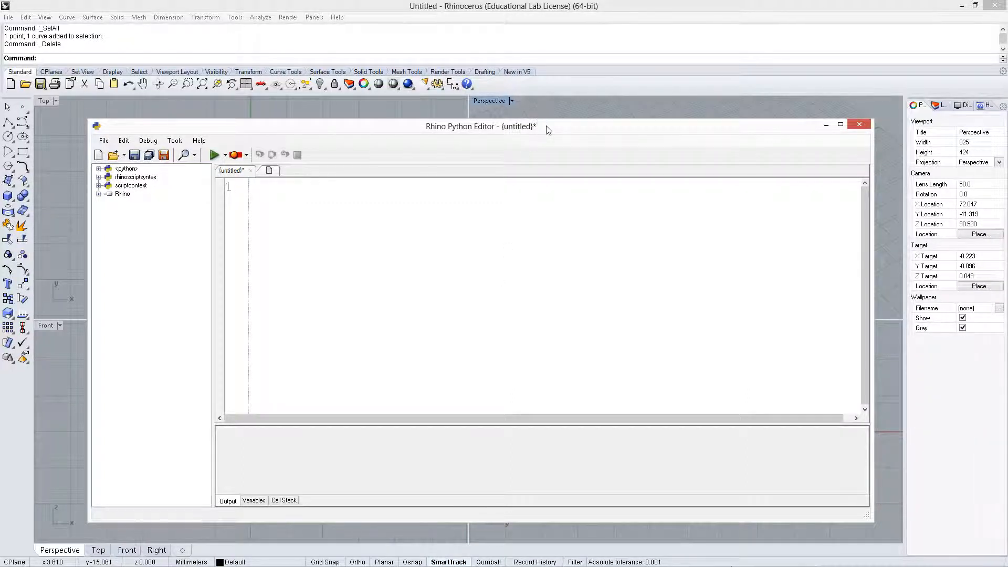
Lower the script editor, then draw a four-corner surface with SrfPt and bend it by dragging a control point
{"action": "left_click_drag", "start_coordinate": [481, 126], "coordinate": [479, 379]}
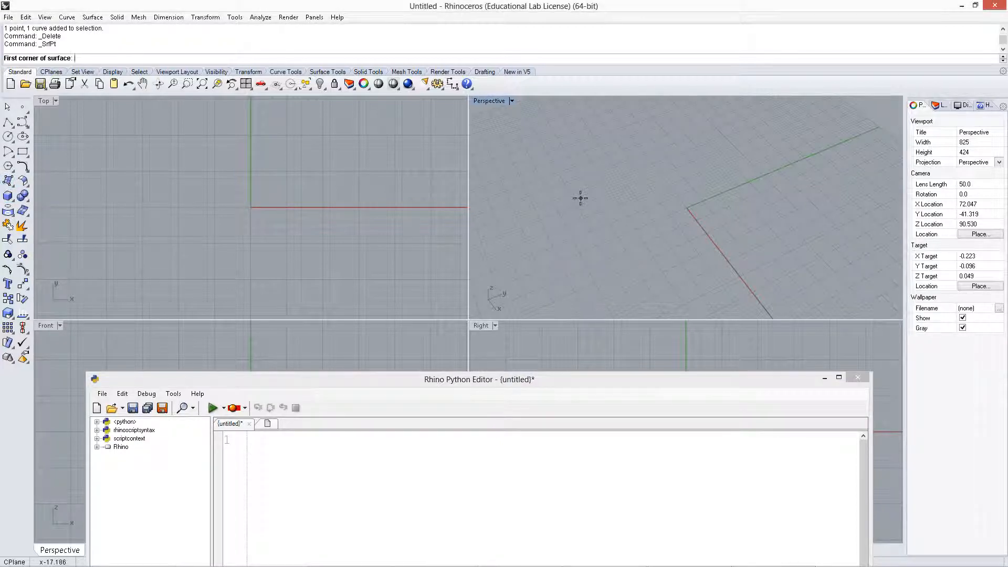
{"action": "left_click", "coordinate": [552, 196]}
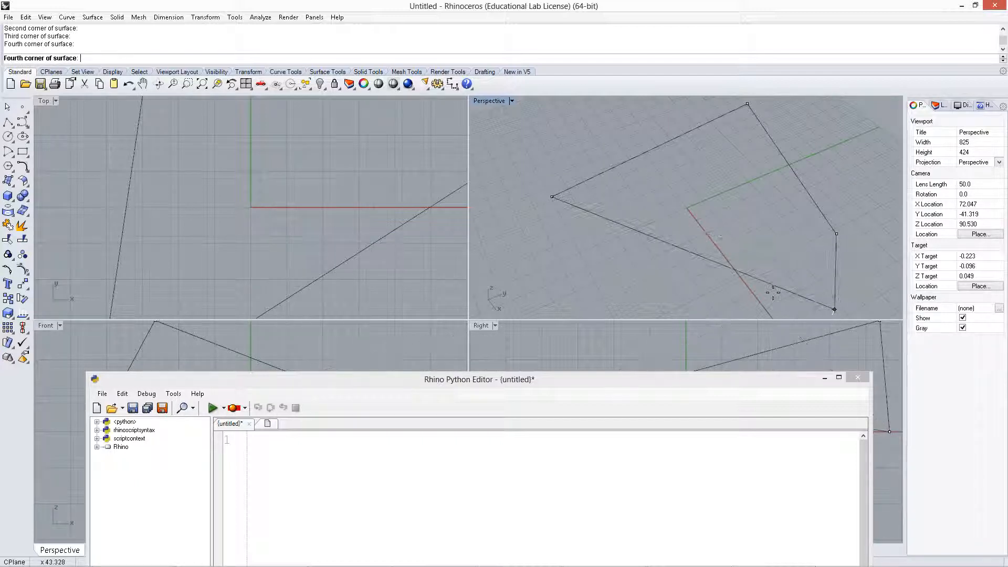
{"action": "left_click", "coordinate": [640, 186]}
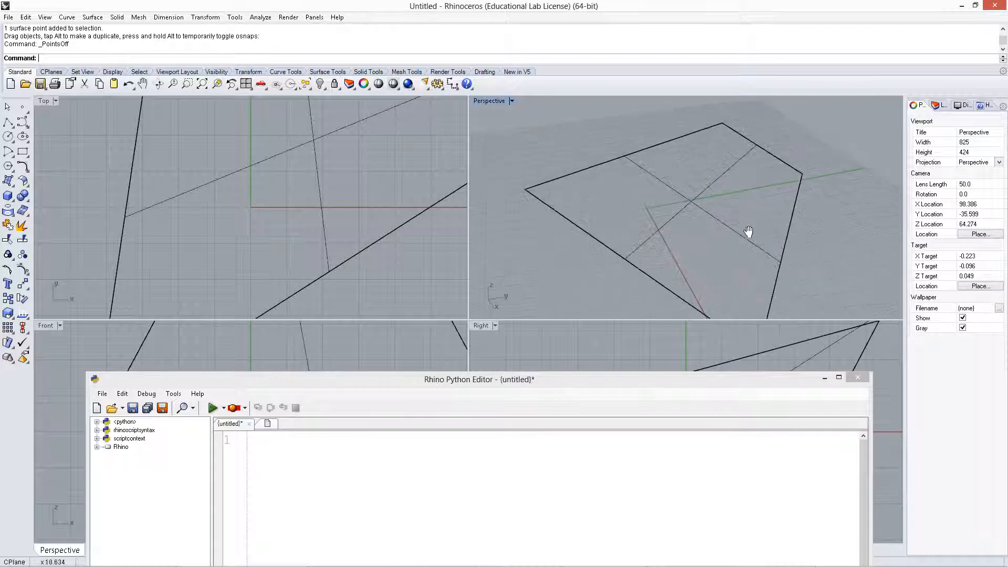
Switch the Perspective viewport to Shaded and orbit around the bent surface
{"action": "left_click", "coordinate": [512, 101]}
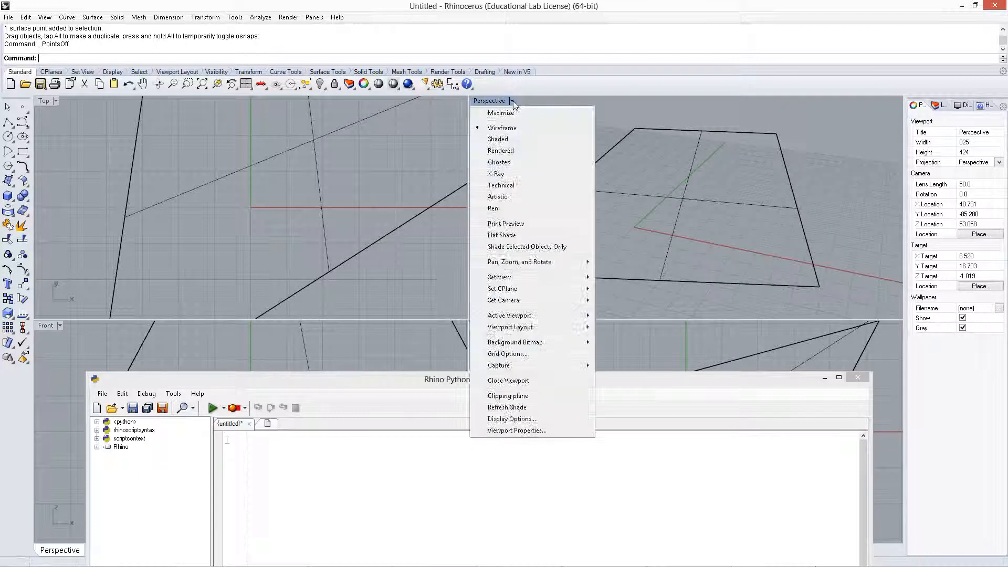
{"action": "left_click", "coordinate": [498, 139]}
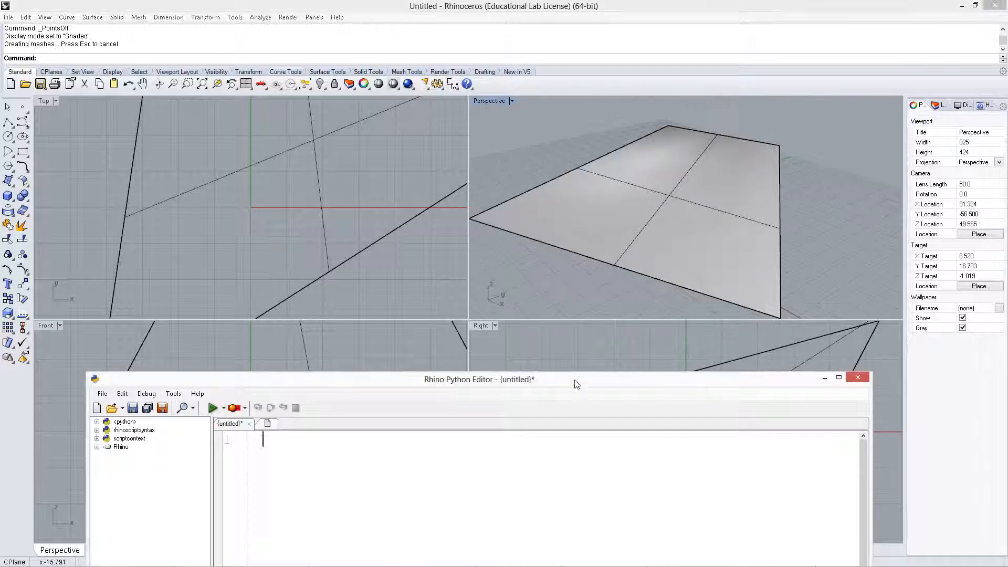
{"action": "left_click_drag", "start_coordinate": [478, 379], "coordinate": [484, 334]}
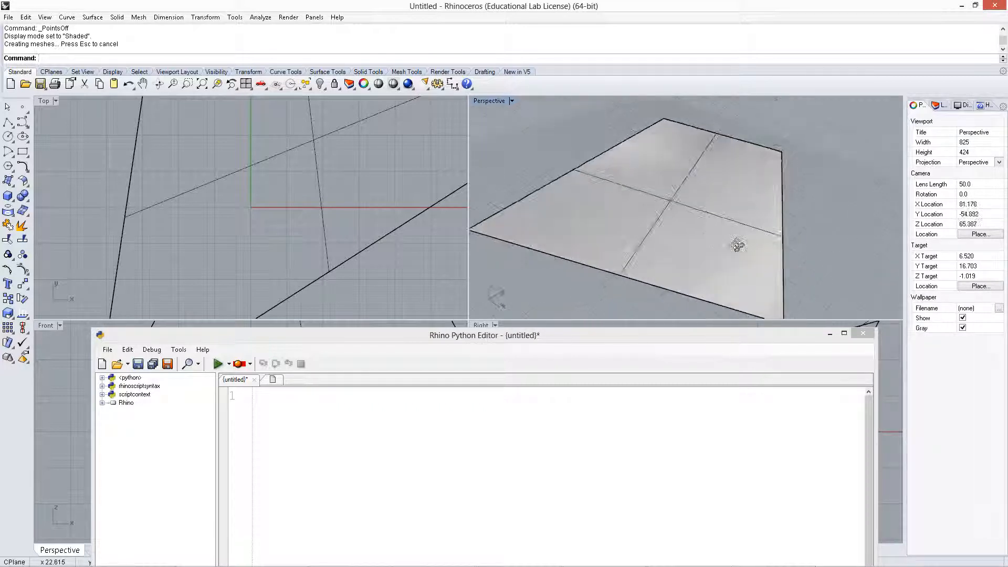
{"action": "left_click_drag", "start_coordinate": [738, 243], "coordinate": [603, 208]}
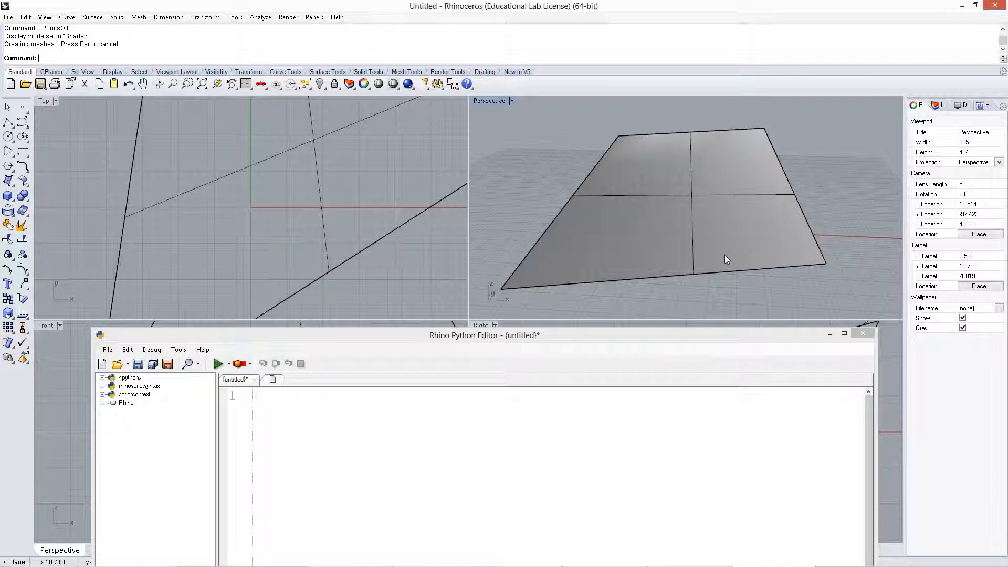
{"action": "mouse_move", "coordinate": [786, 127]}
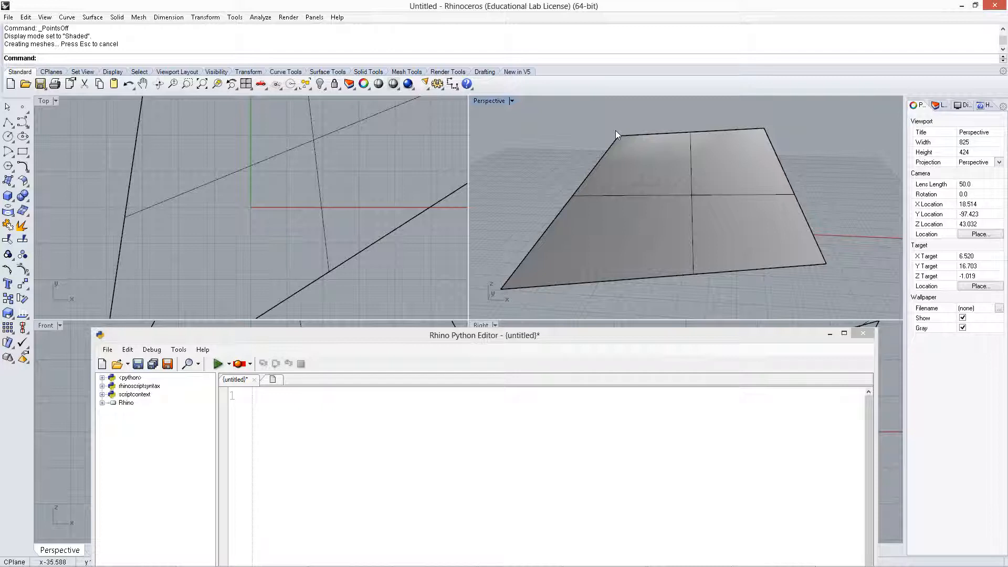
{"action": "left_click_drag", "start_coordinate": [617, 135], "coordinate": [731, 223]}
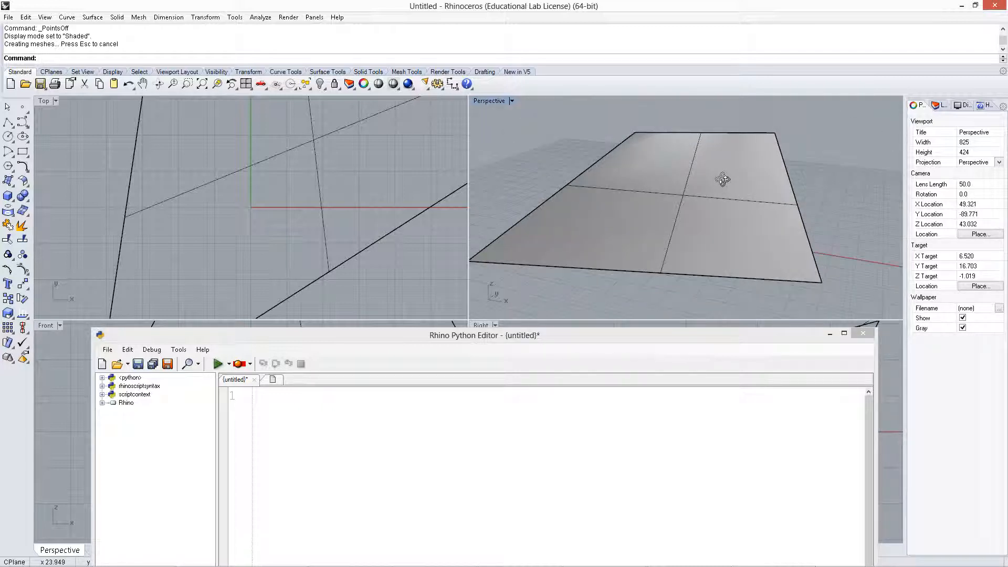
{"action": "left_click_drag", "start_coordinate": [724, 179], "coordinate": [771, 156]}
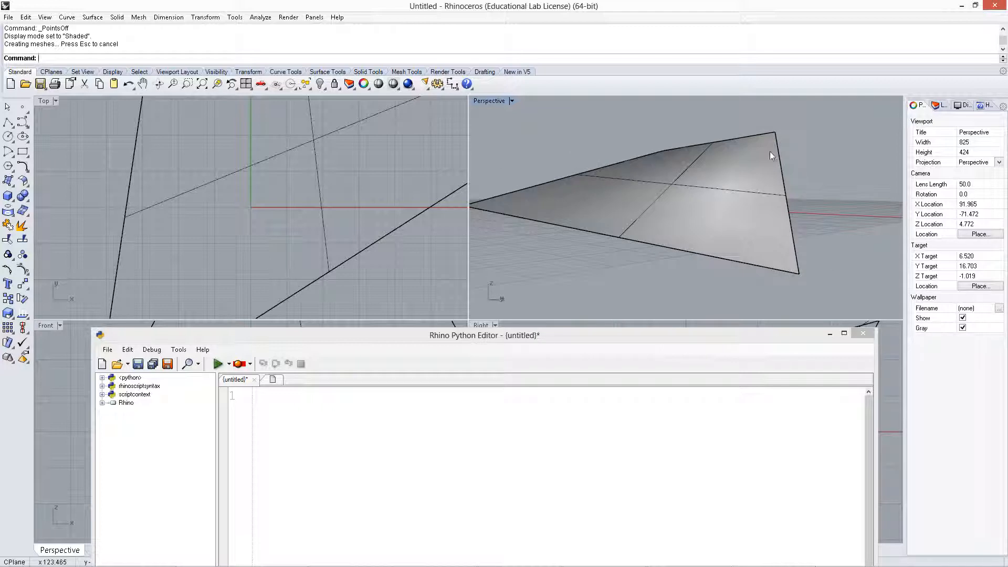
{"action": "mouse_move", "coordinate": [765, 207]}
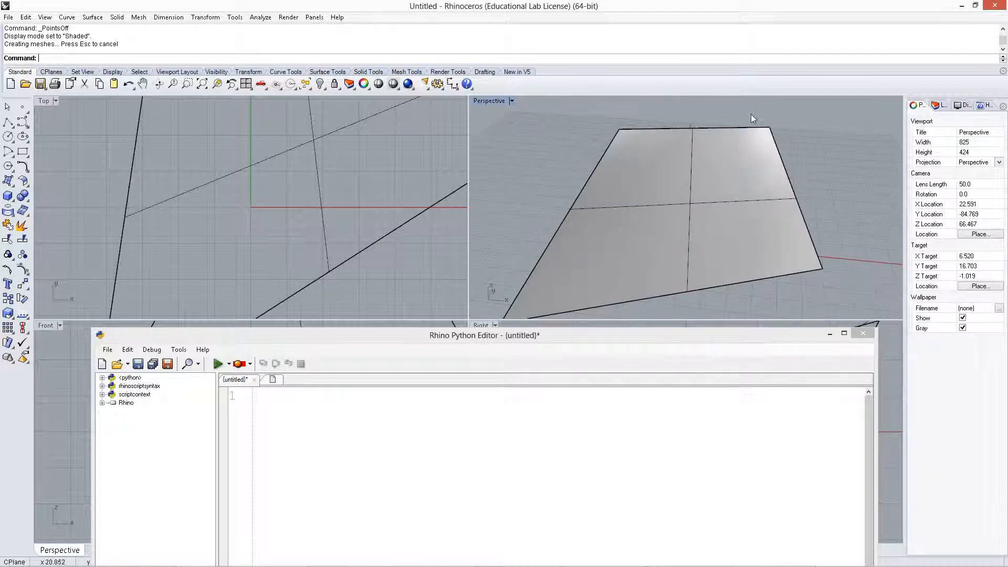
{"action": "mouse_move", "coordinate": [768, 145]}
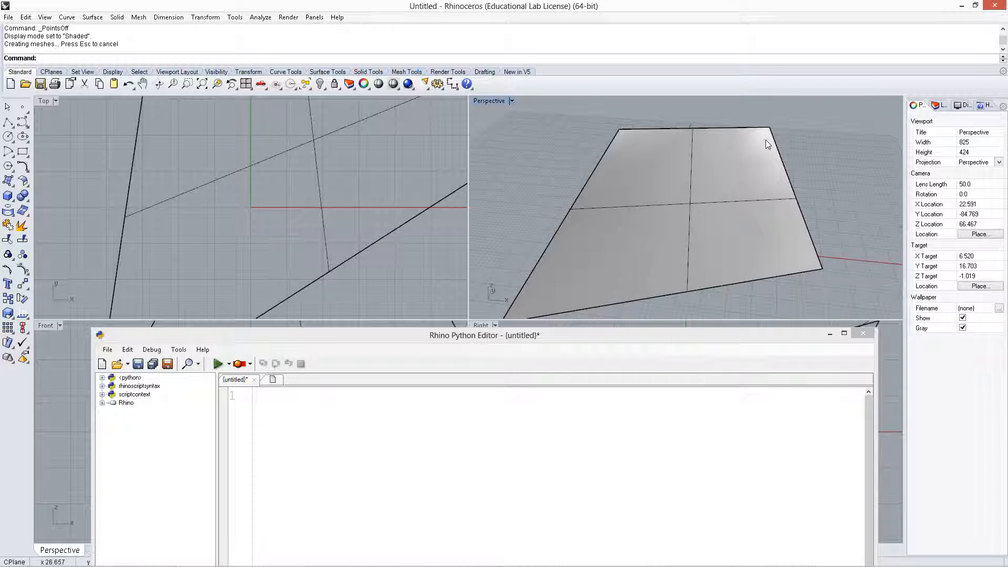
{"action": "mouse_move", "coordinate": [769, 132]}
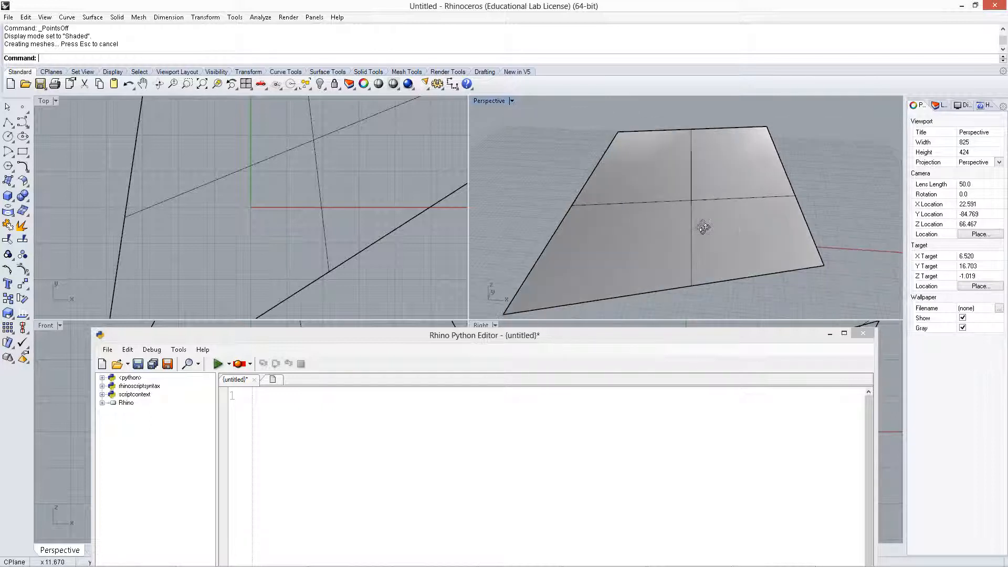
{"action": "left_click_drag", "start_coordinate": [703, 227], "coordinate": [727, 239]}
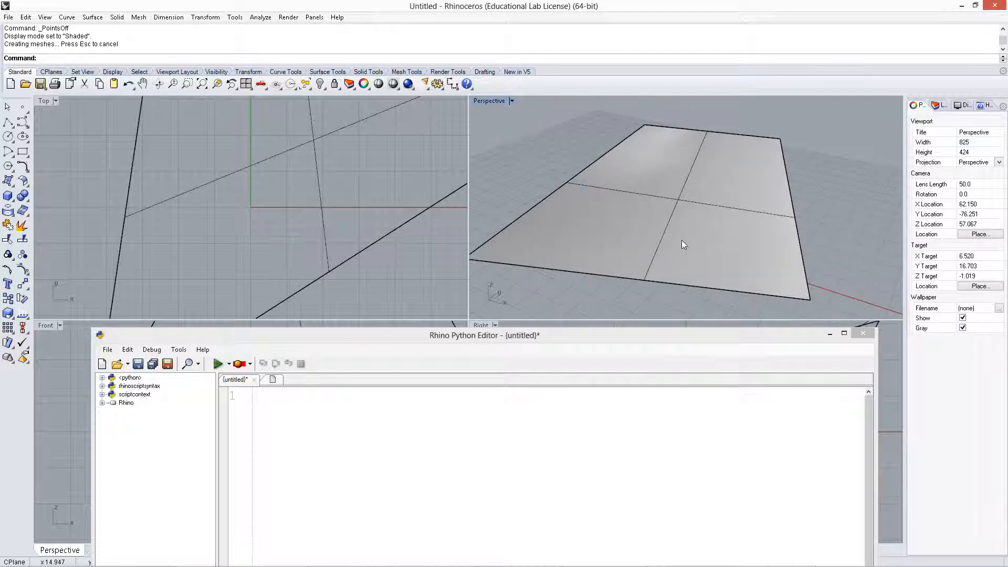
{"action": "mouse_move", "coordinate": [745, 244]}
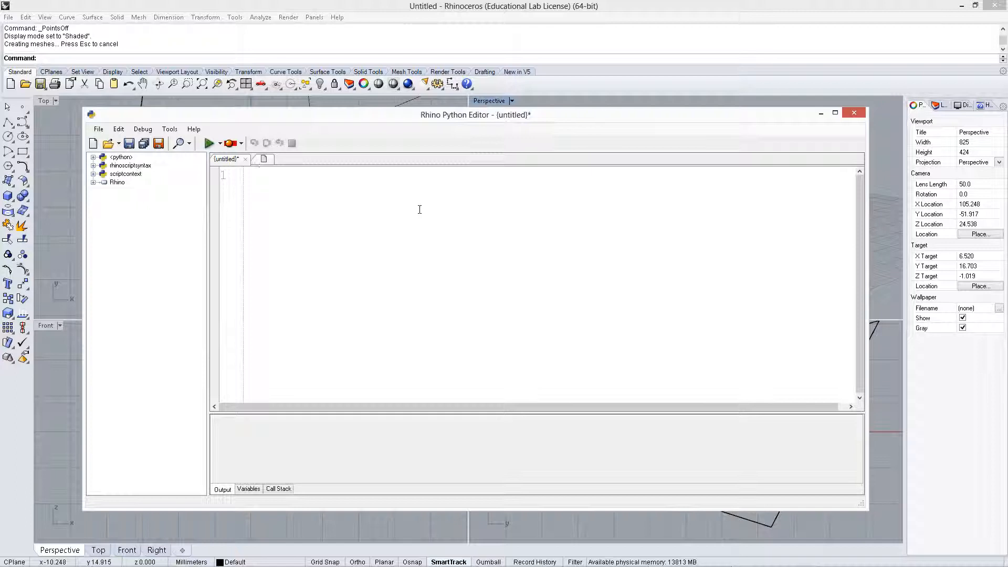
Write 'import rhinoscriptsyntax as rs' and start srf = rs.GetObject("select surface",
{"action": "type", "text": "import rhinoscriptsyntax as r"}
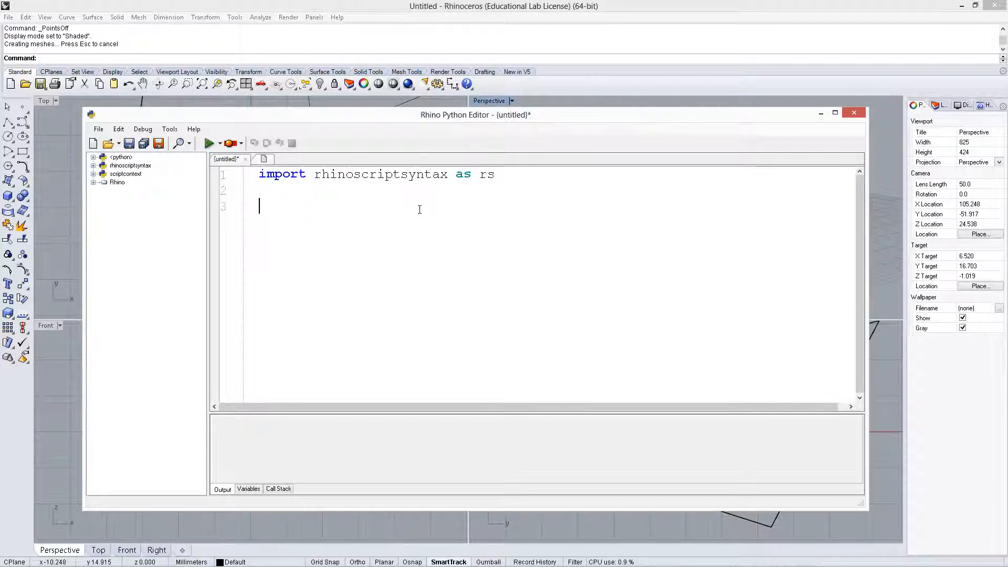
{"action": "type", "text": "s"}
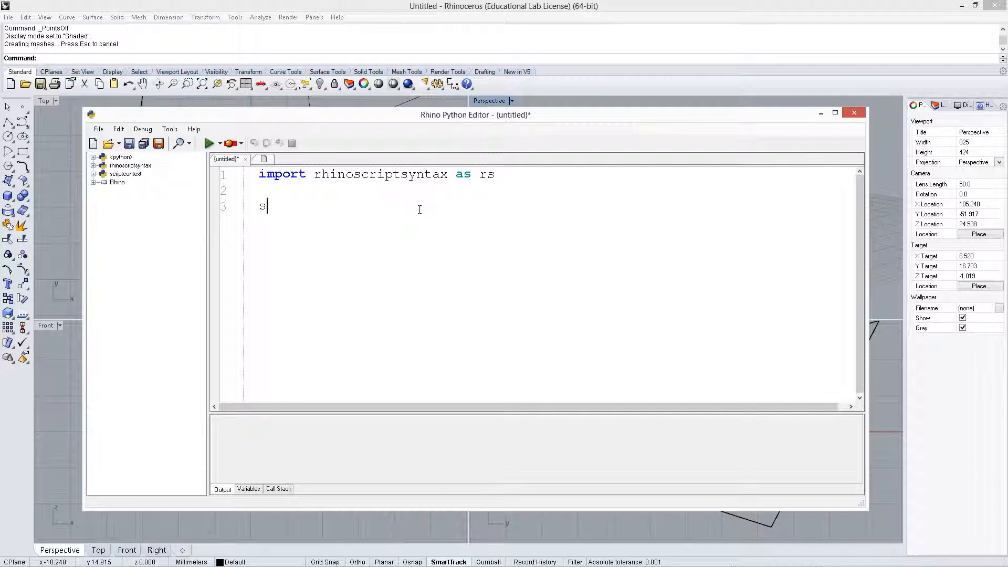
{"action": "type", "text": "rf ="}
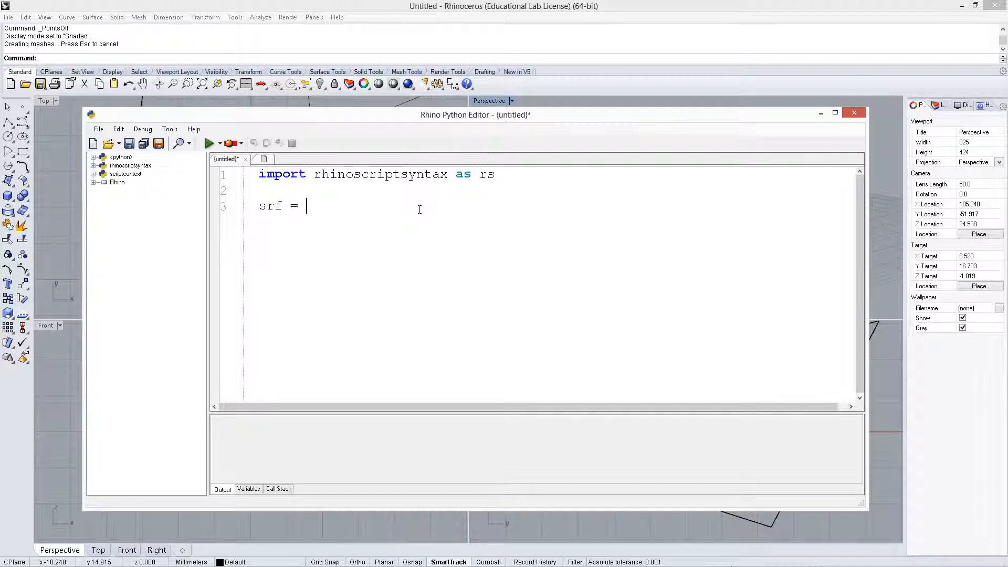
{"action": "type", "text": "rs.getobj"}
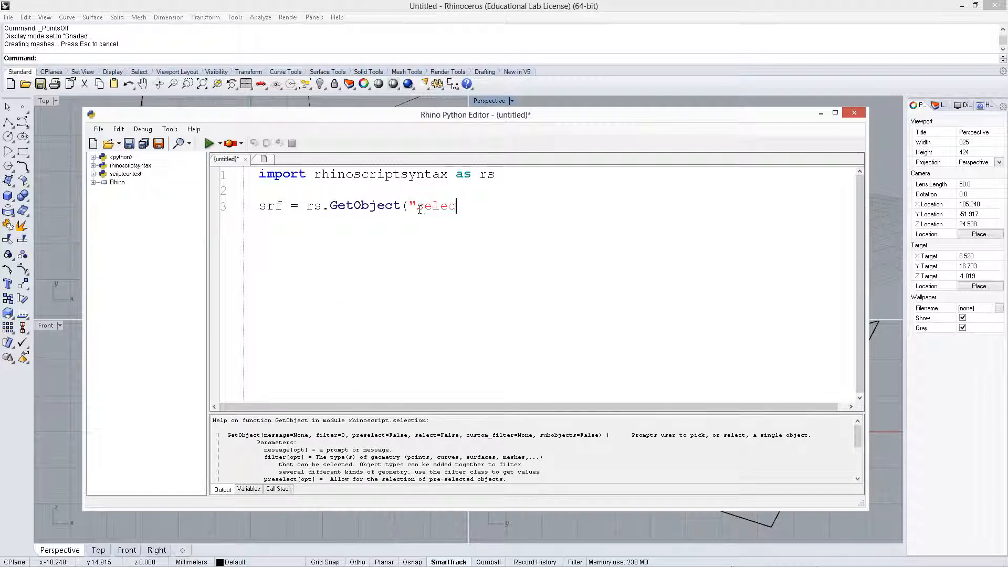
{"action": "type", "text": "t surface"}
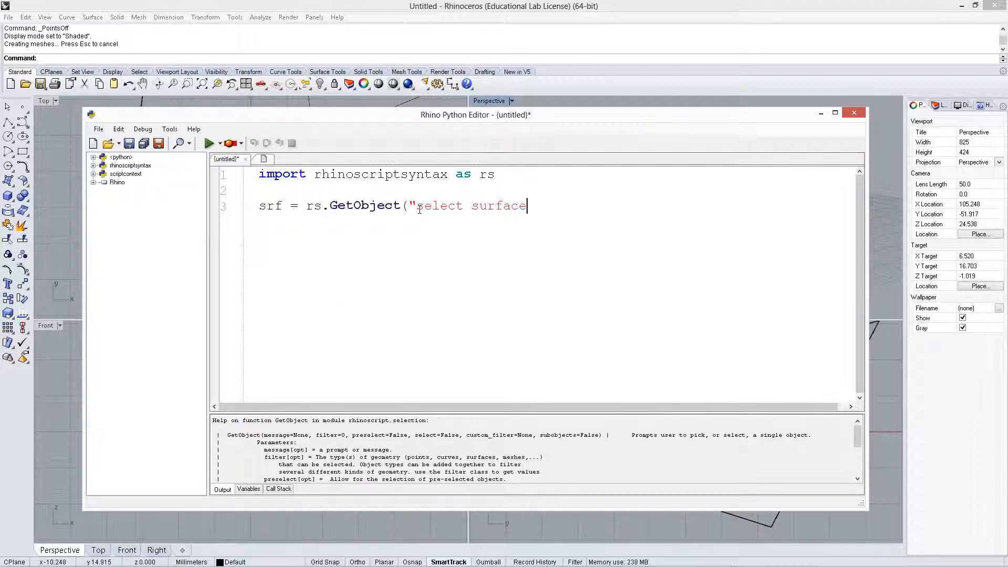
{"action": "type", "text": "\","}
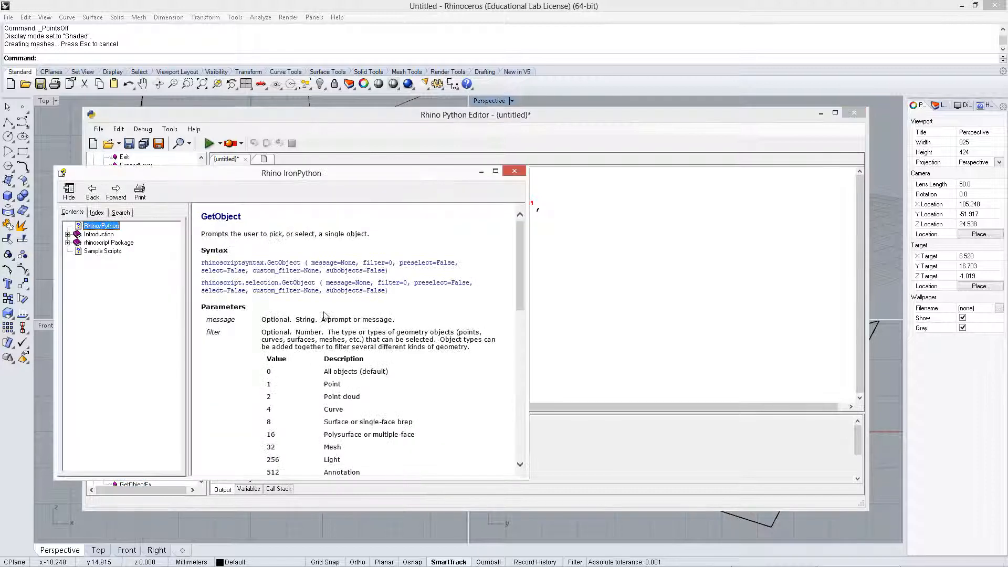
Find surface filter value 8 in the GetObject help, then close the help
{"action": "scroll", "scroll_direction": "down", "scroll_amount": 3}
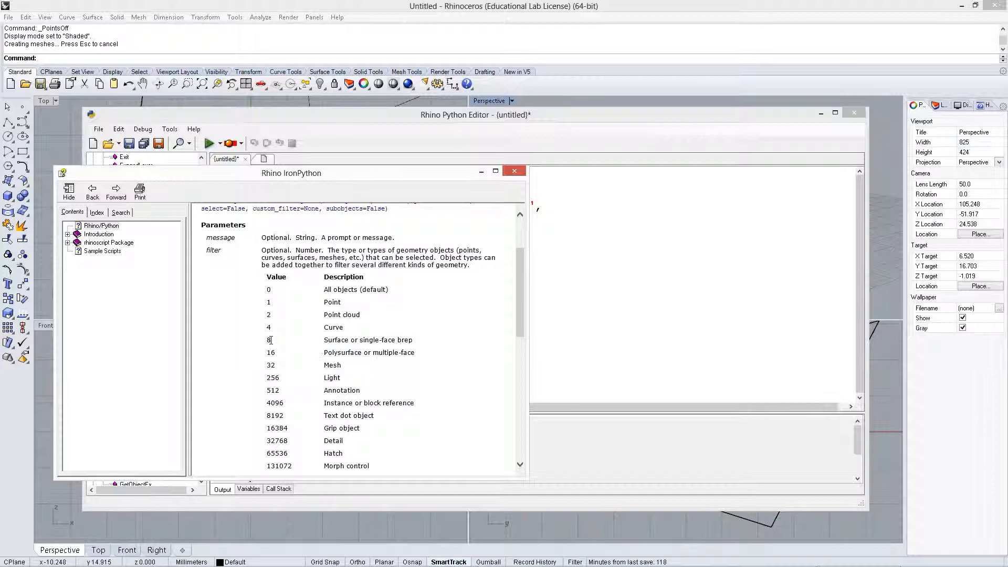
{"action": "double_click", "coordinate": [270, 353]}
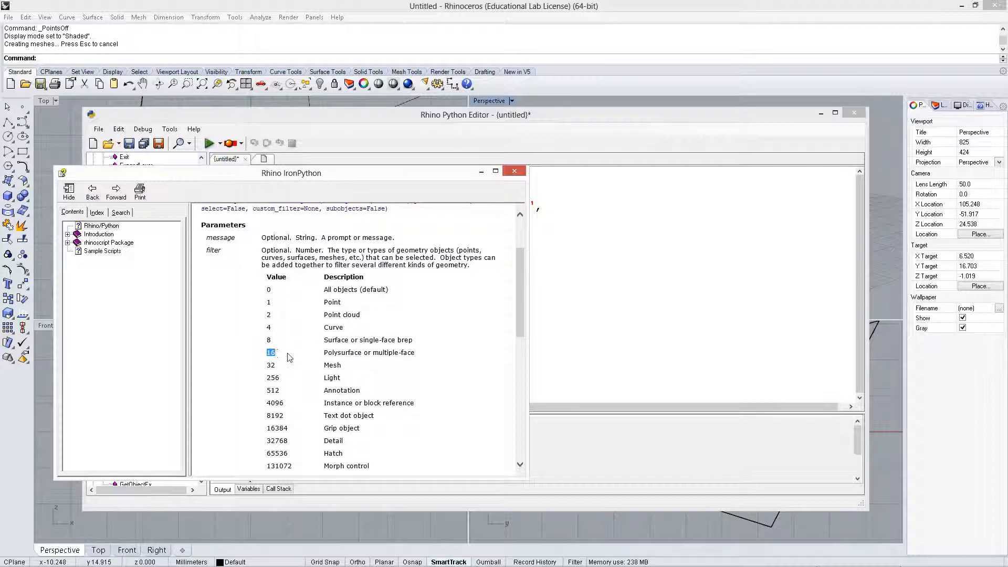
{"action": "left_click", "coordinate": [268, 340]}
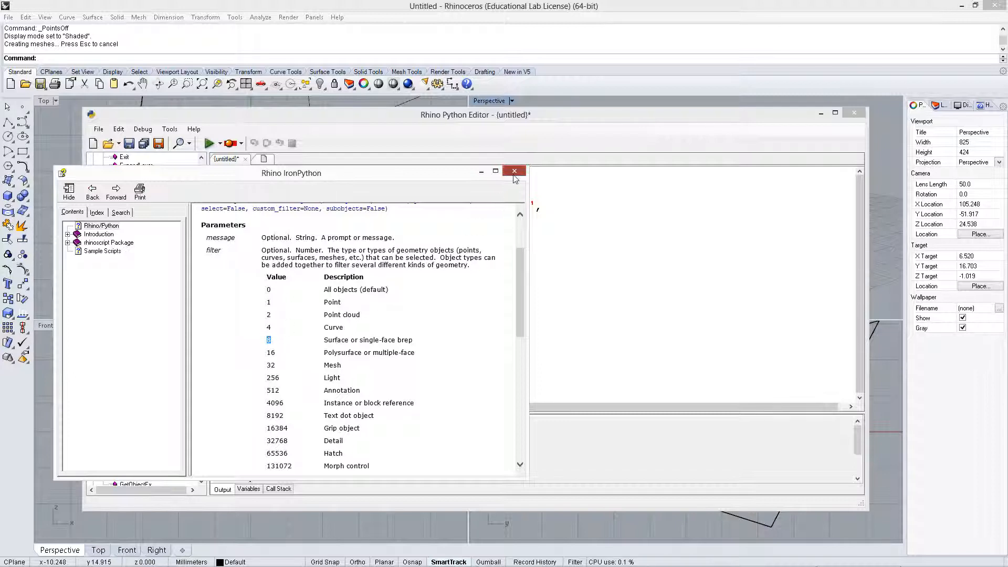
{"action": "left_click", "coordinate": [513, 170]}
{"action": "type", "text": "8"}
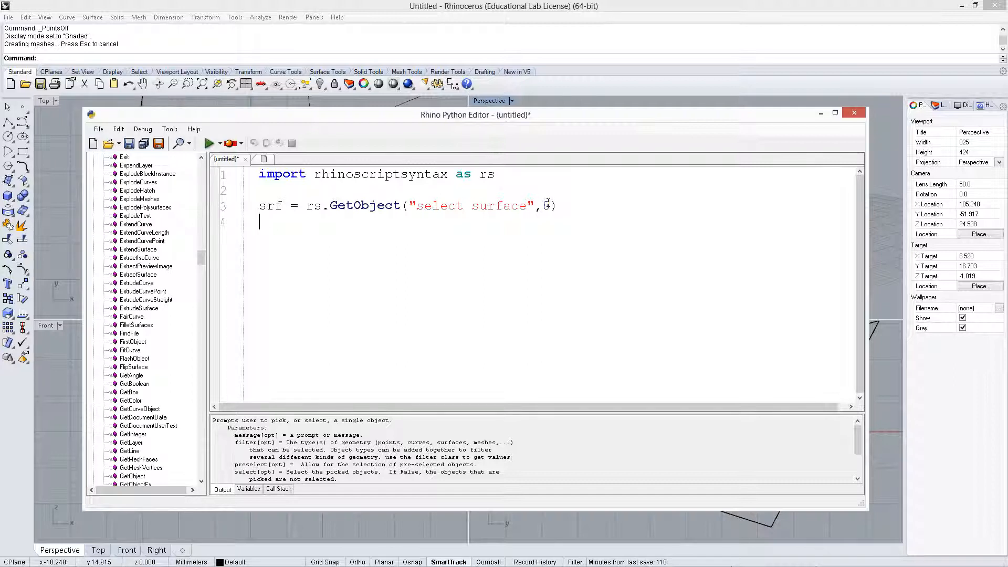
Add domainU = rs.SurfaceDomain(srf,0) and domainV = rs.SurfaceDomain(srf,1) lines
{"action": "type", "text": "domainU ="}
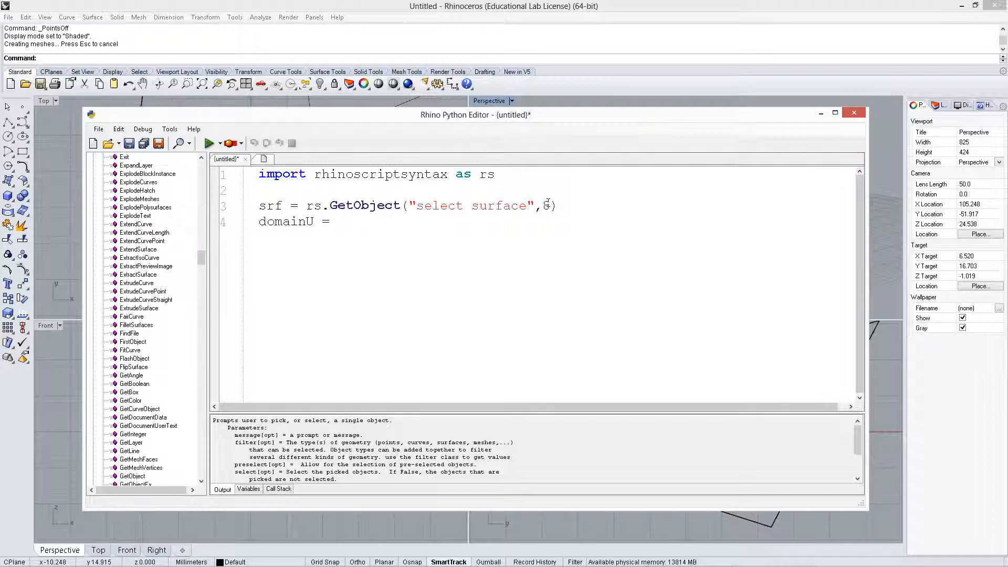
{"action": "type", "text": "rs.surfac"}
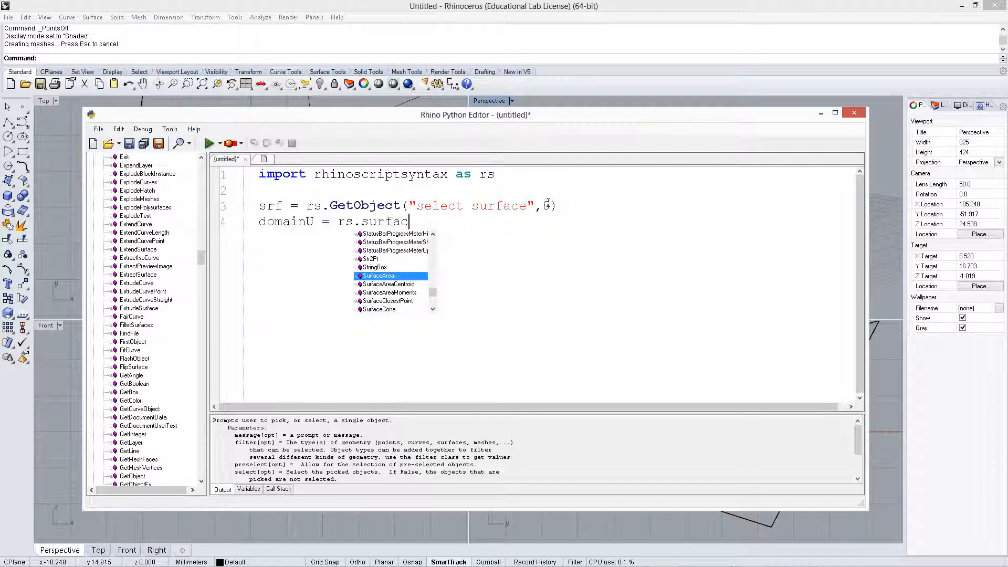
{"action": "type", "text": "edoma"}
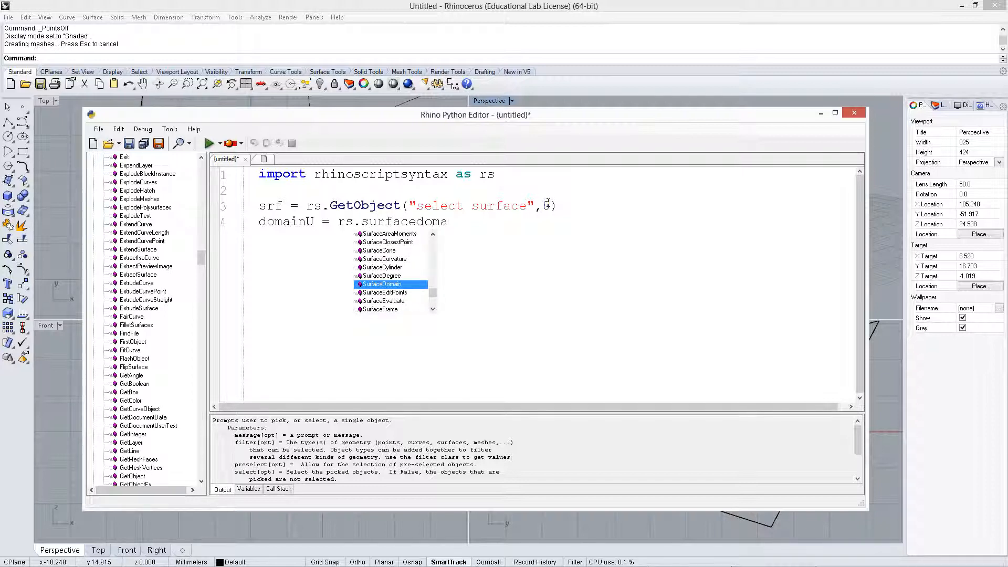
{"action": "type", "text": "8"}
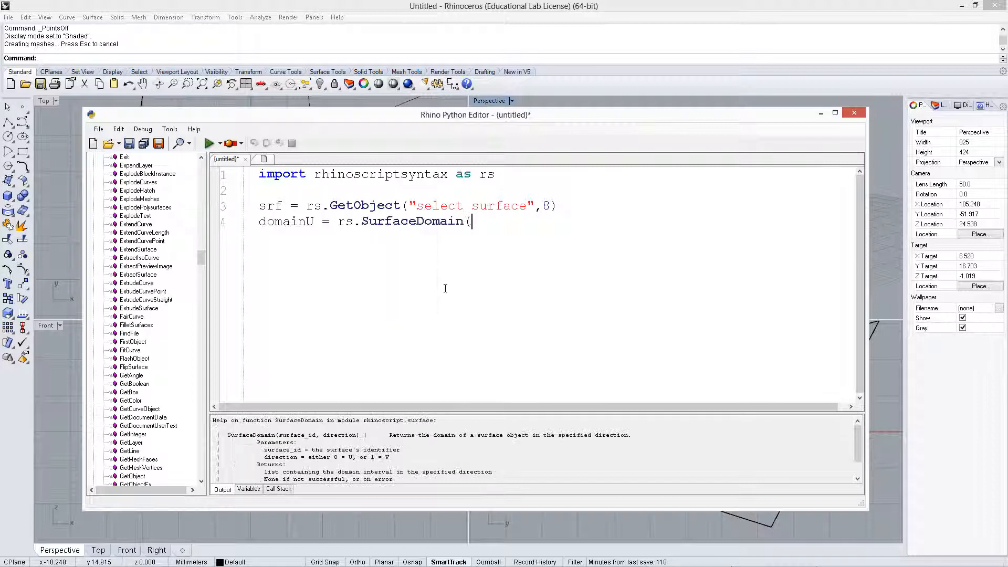
{"action": "type", "text": "s"}
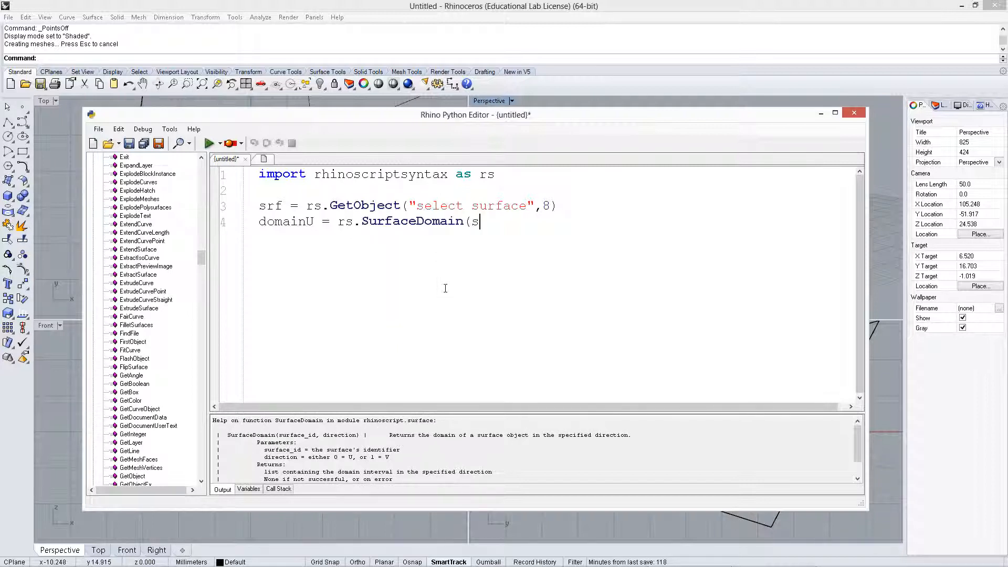
{"action": "type", "text": "rf,"}
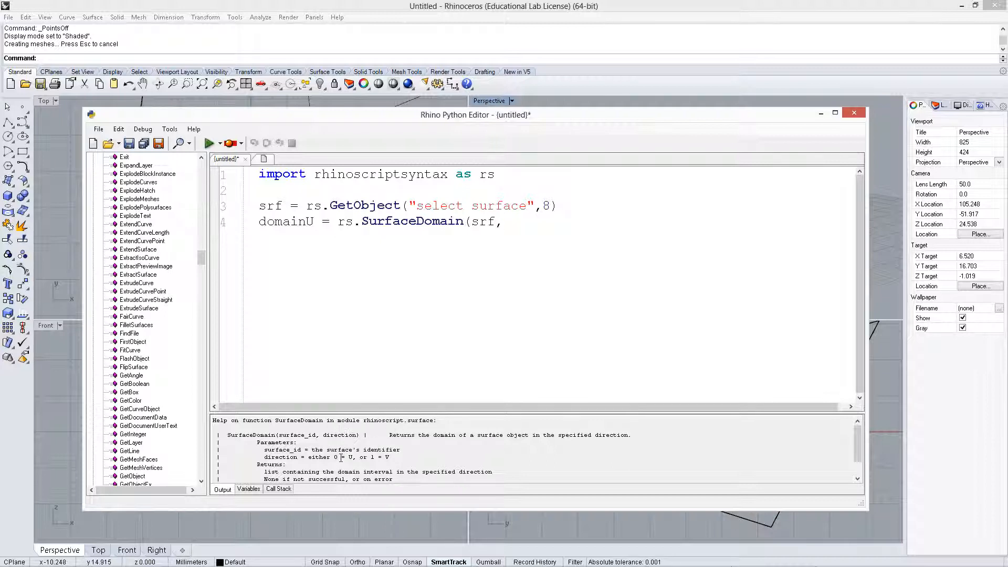
{"action": "mouse_move", "coordinate": [375, 459]}
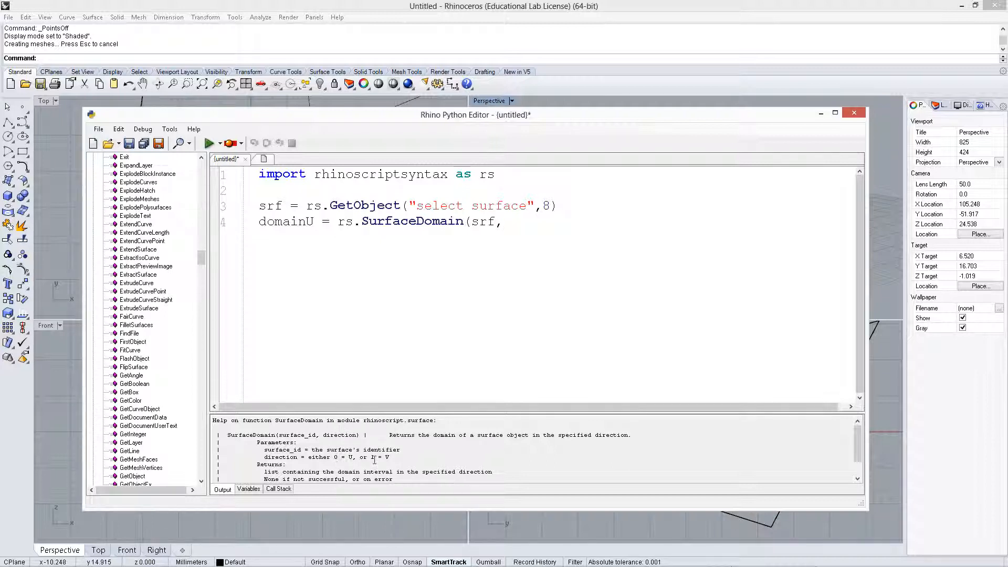
{"action": "type", "text": "0"}
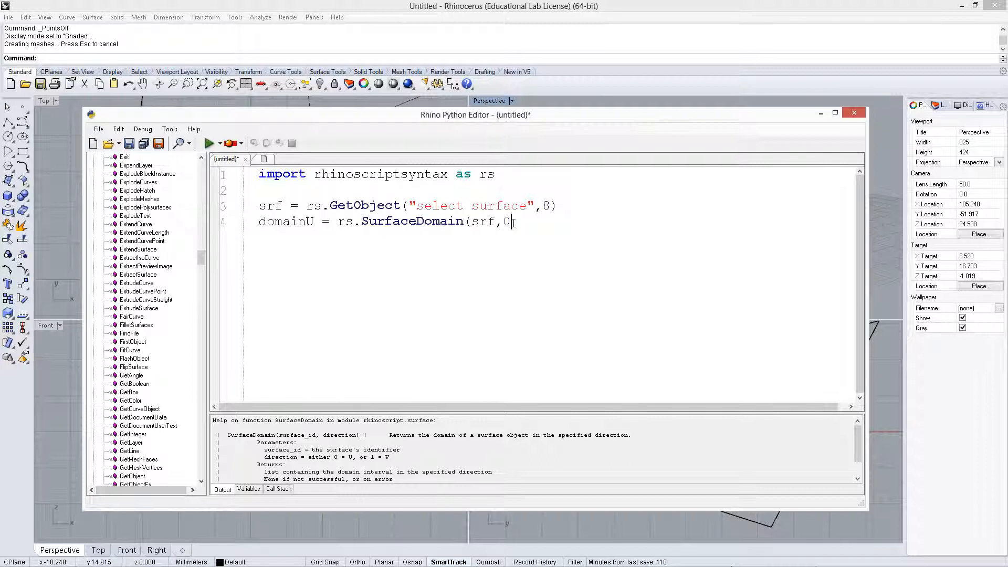
{"action": "type", "text": "domain"}
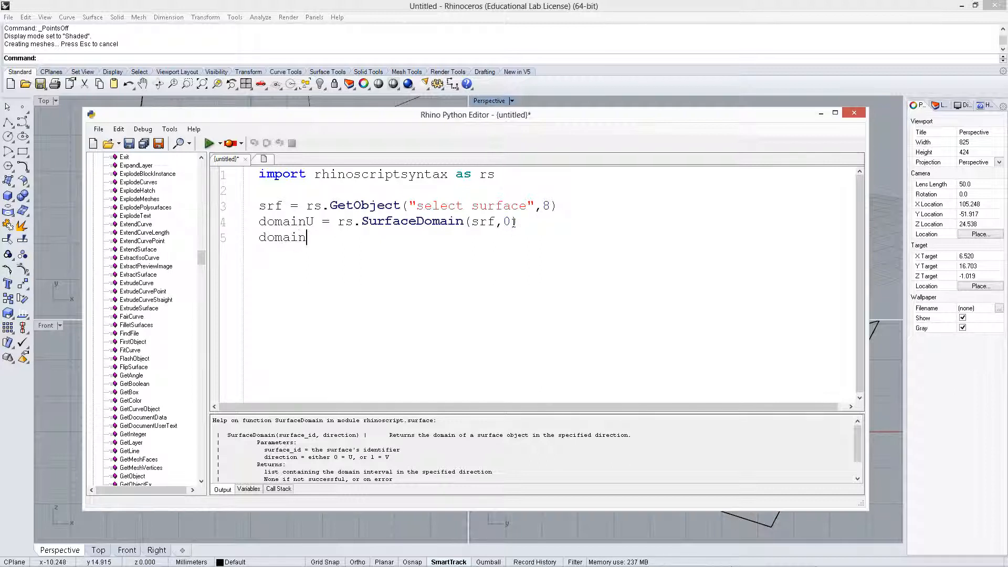
{"action": "type", "text": "V = rs.S"}
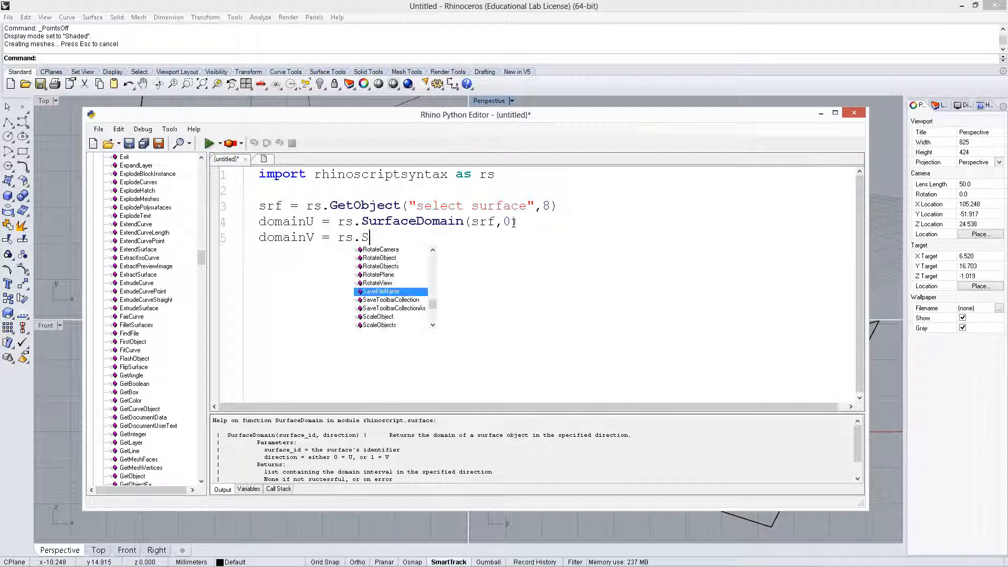
{"action": "type", "text": "urfaceDomain(srf,1"}
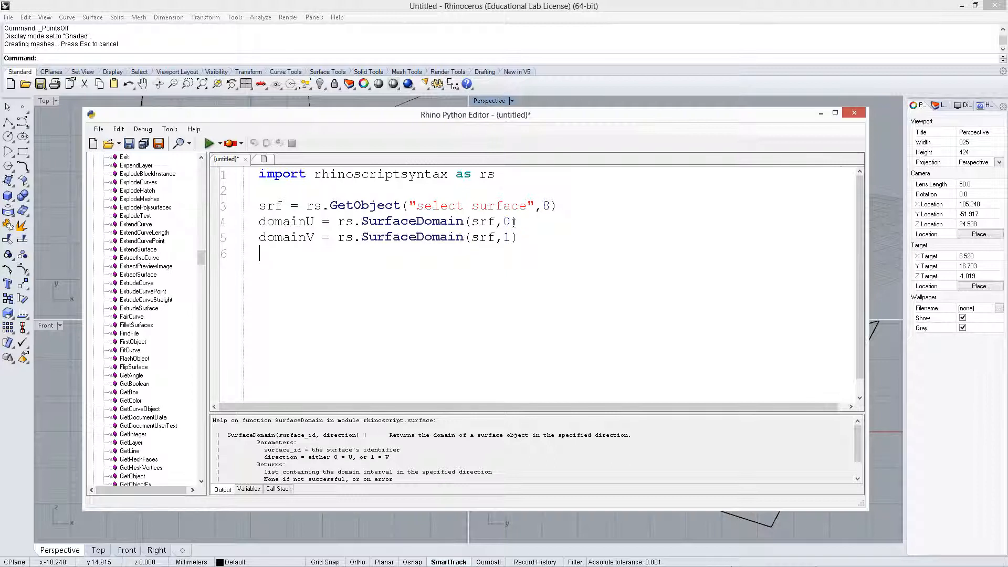
Print domainU and domainV, run the script, then undo the print lines
{"action": "type", "text": "print d"}
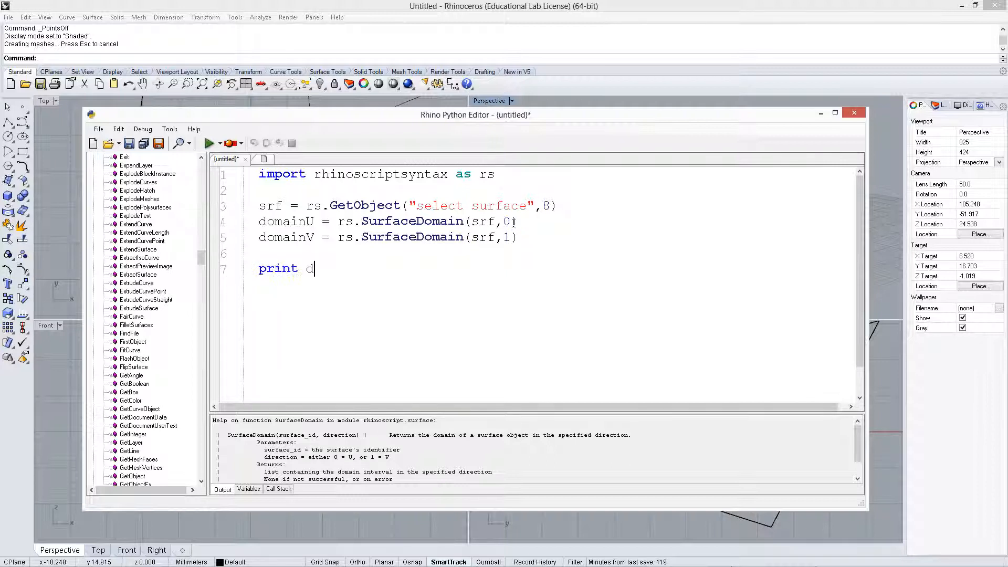
{"action": "type", "text": "omainU"}
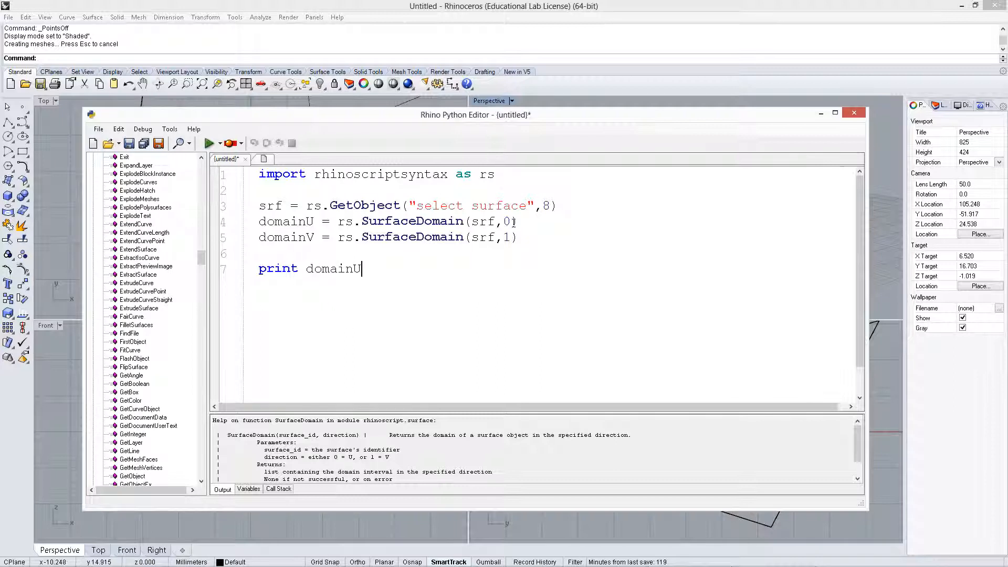
{"action": "type", "text": "print domainV"}
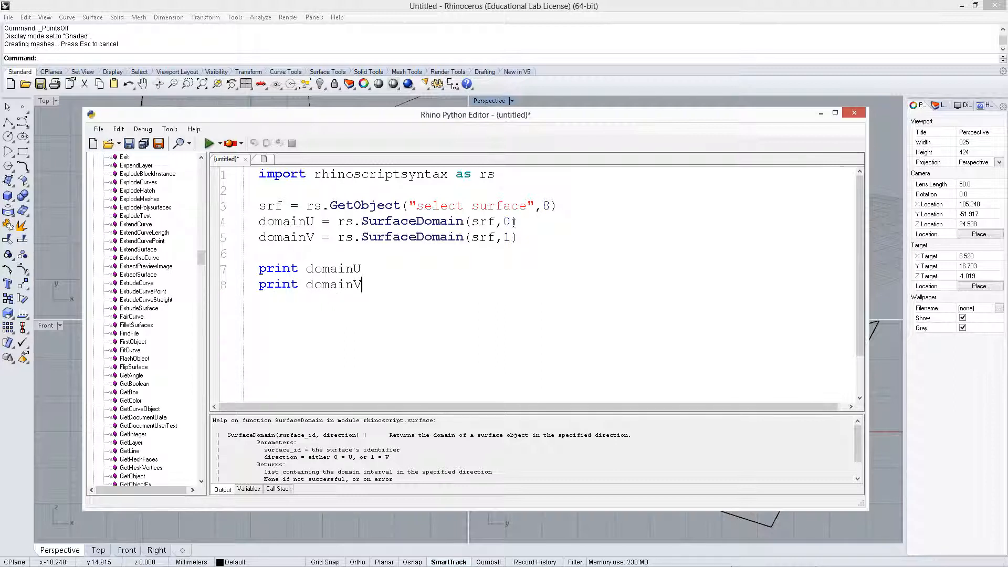
{"action": "left_click", "coordinate": [210, 142]}
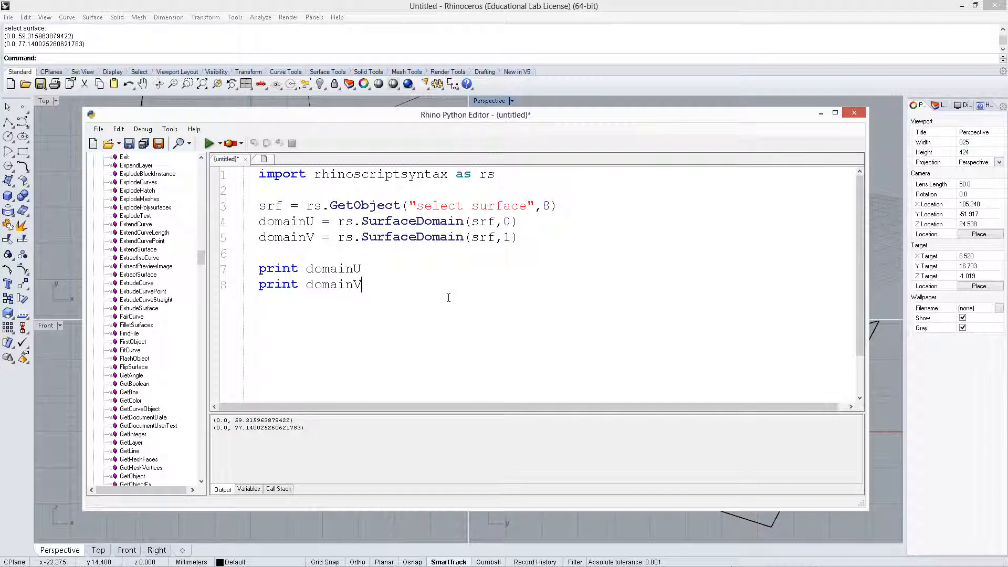
{"action": "key", "text": "Ctrl+z"}
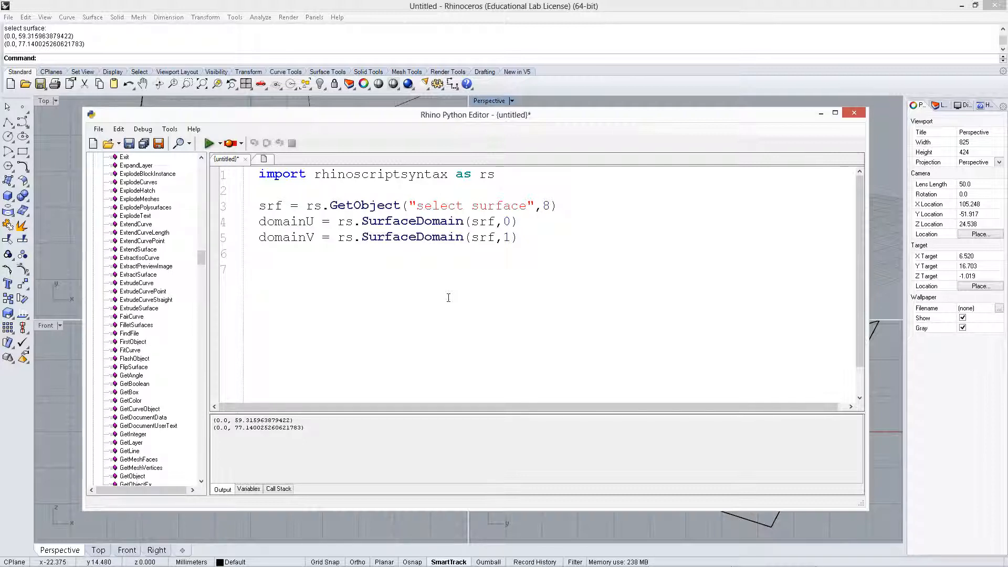
Write u = (domainU[1]-domainU[0])*0.25+domainU[0] as the quarter-point formula
{"action": "type", "text": "u"}
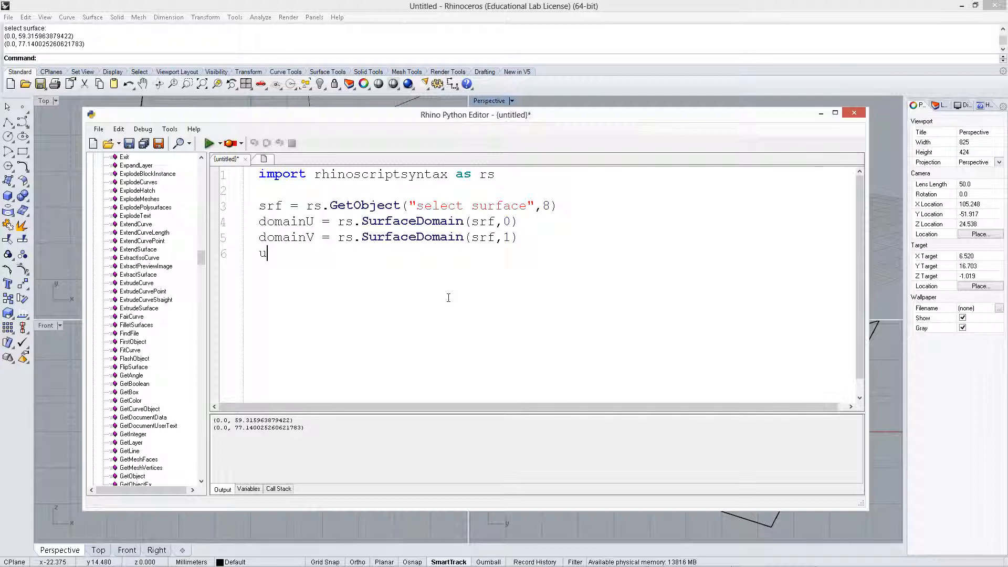
{"action": "type", "text": "="}
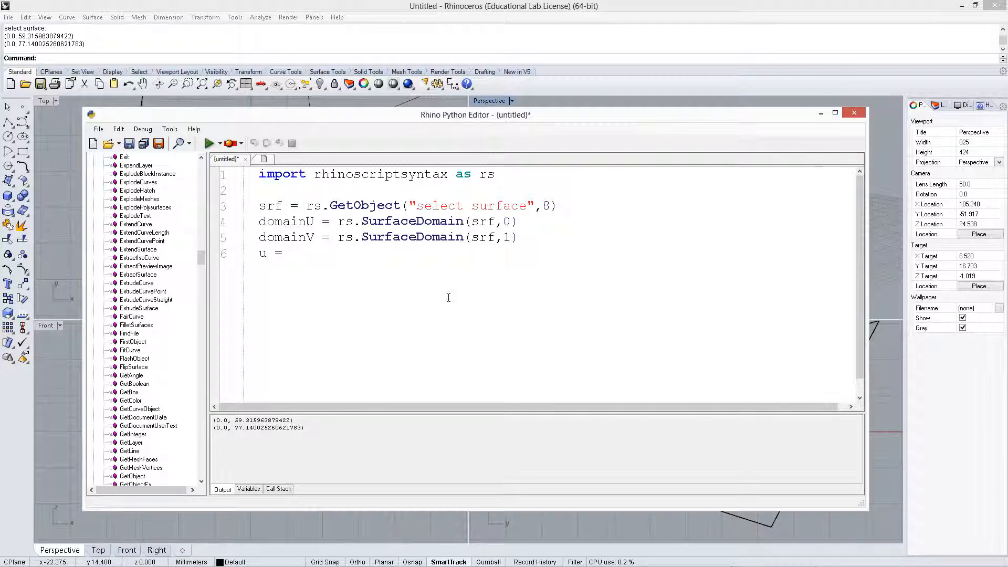
{"action": "type", "text": "domainU"}
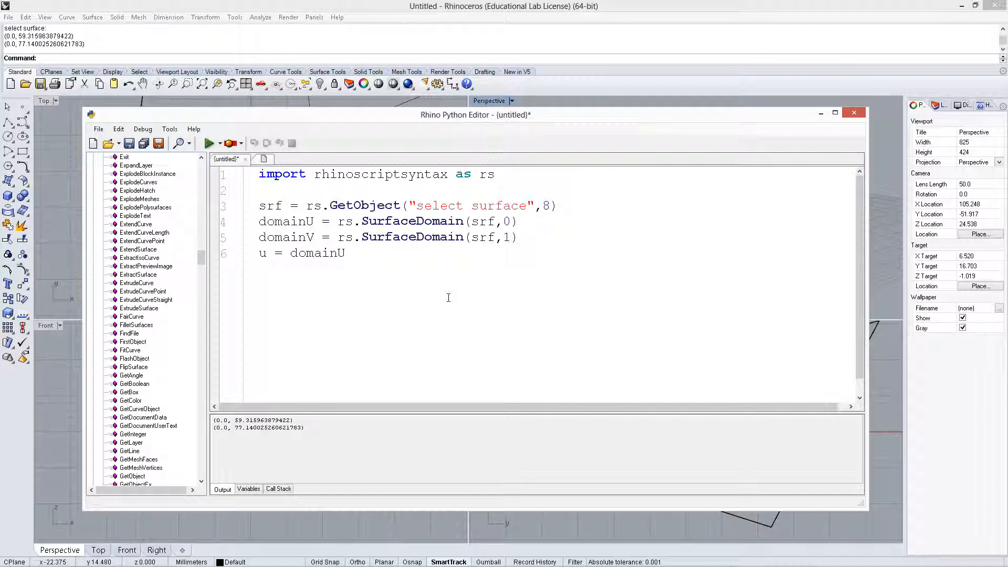
{"action": "type", "text": "[1"}
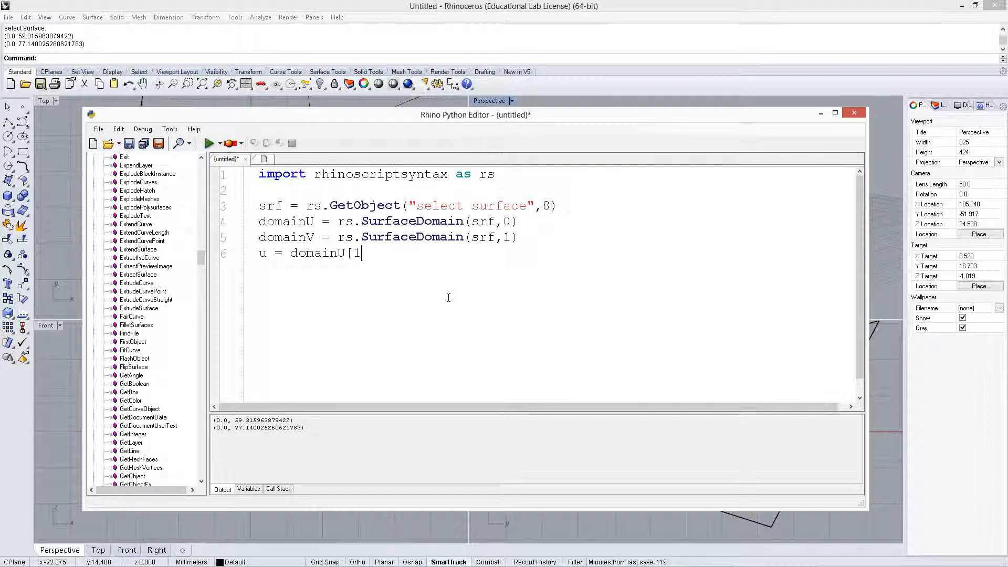
{"action": "type", "text": "]"}
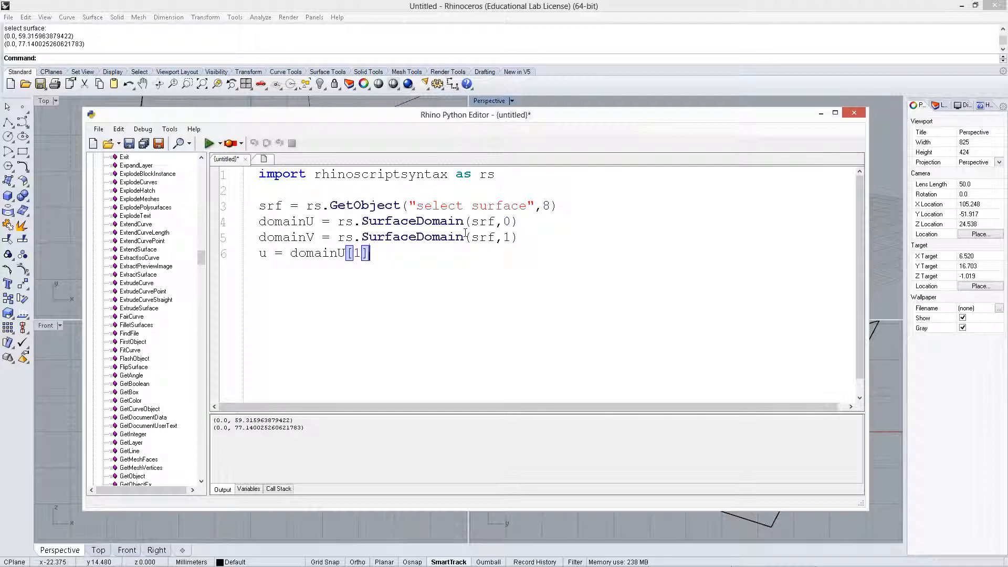
{"action": "type", "text": "-domainU"}
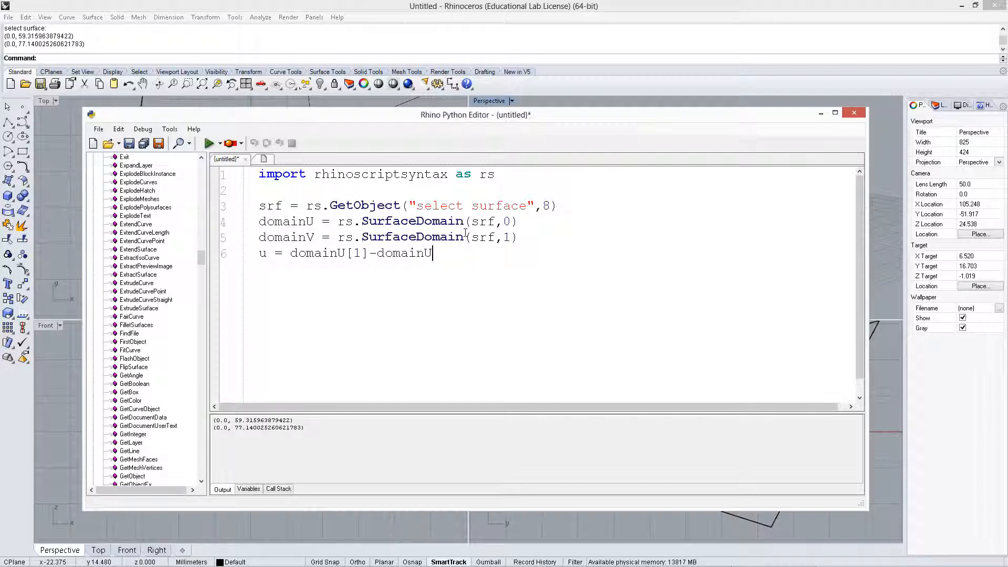
{"action": "type", "text": "[0])"}
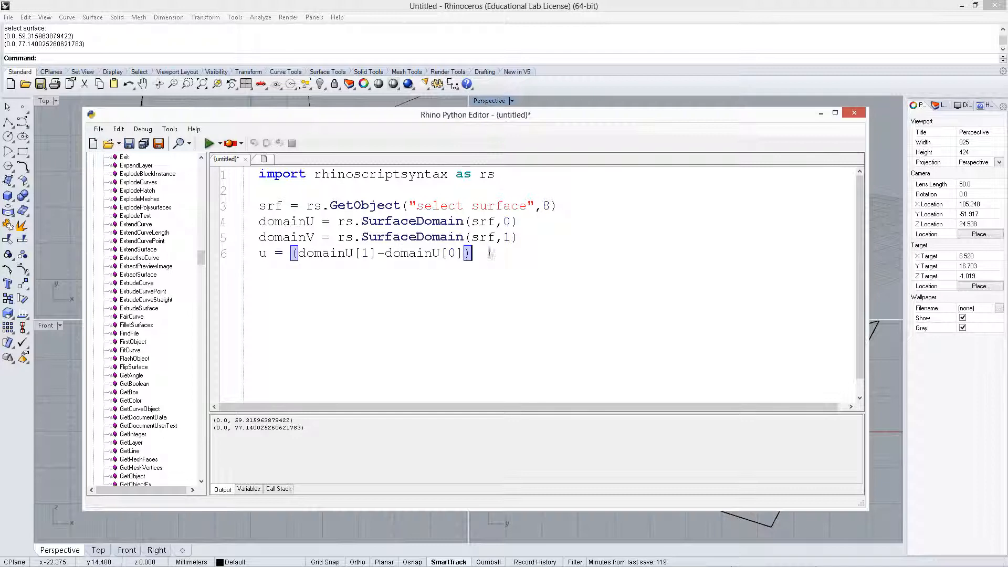
{"action": "type", "text": "*"}
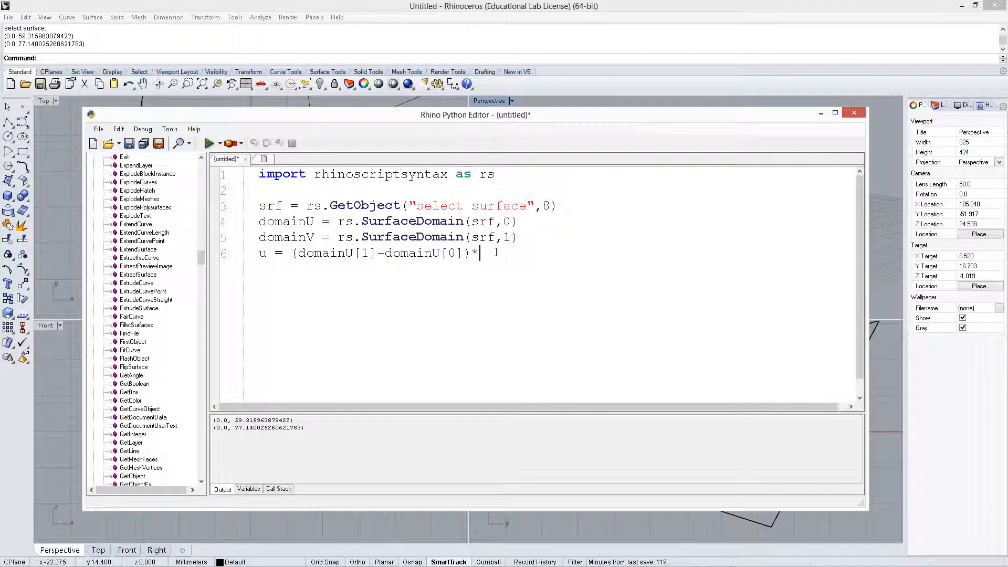
{"action": "type", "text": "0.25"}
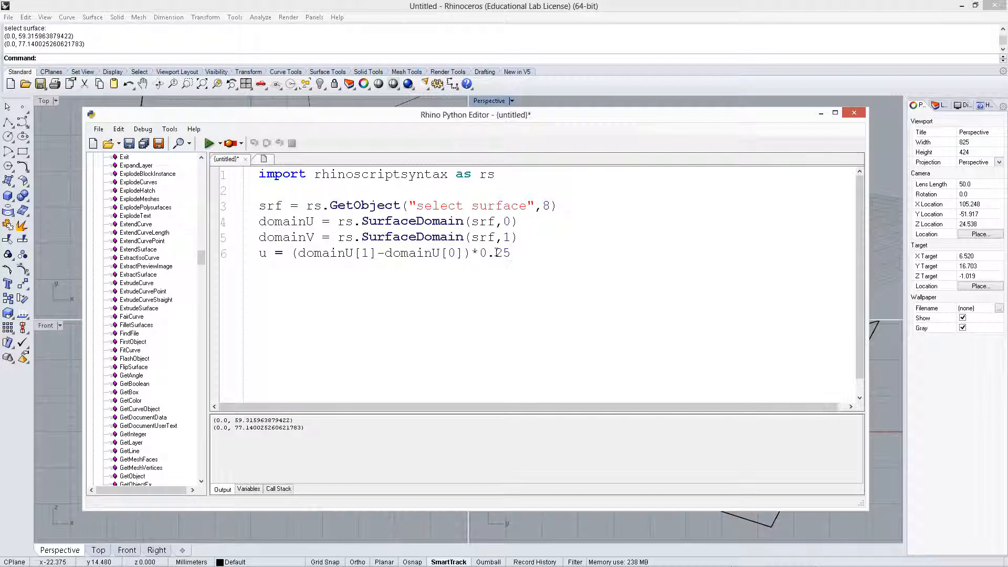
{"action": "type", "text": "+"}
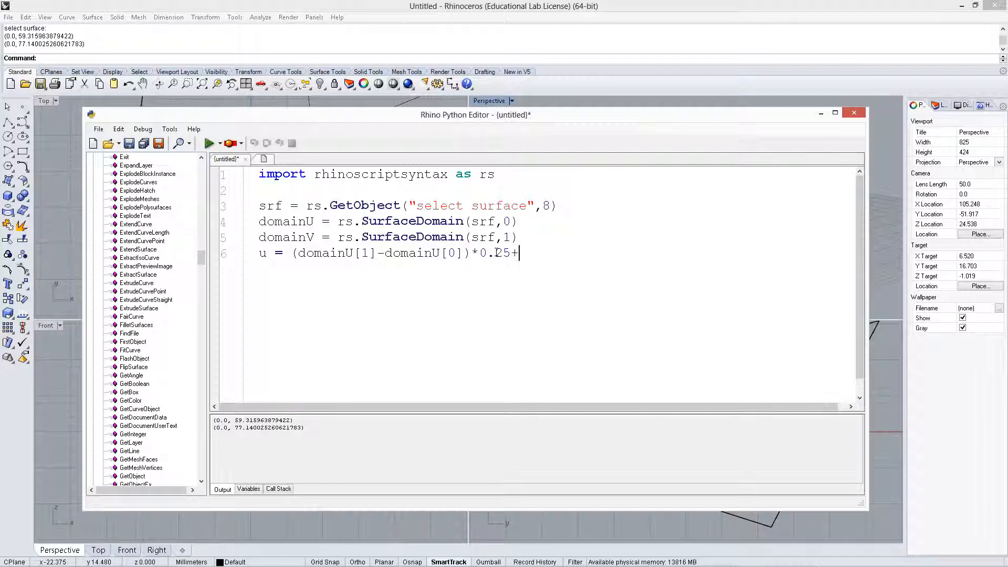
{"action": "type", "text": "domain"}
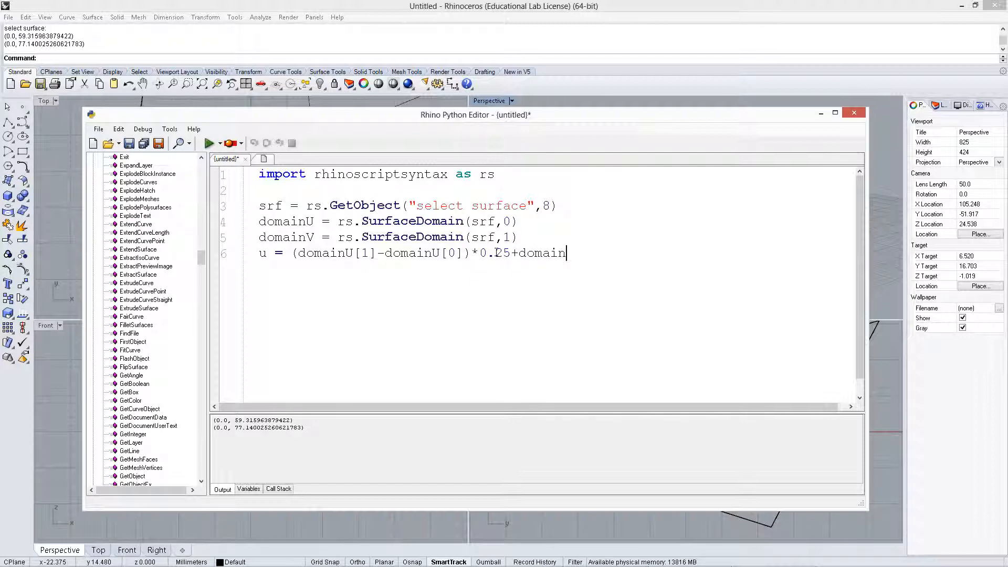
{"action": "type", "text": "U"}
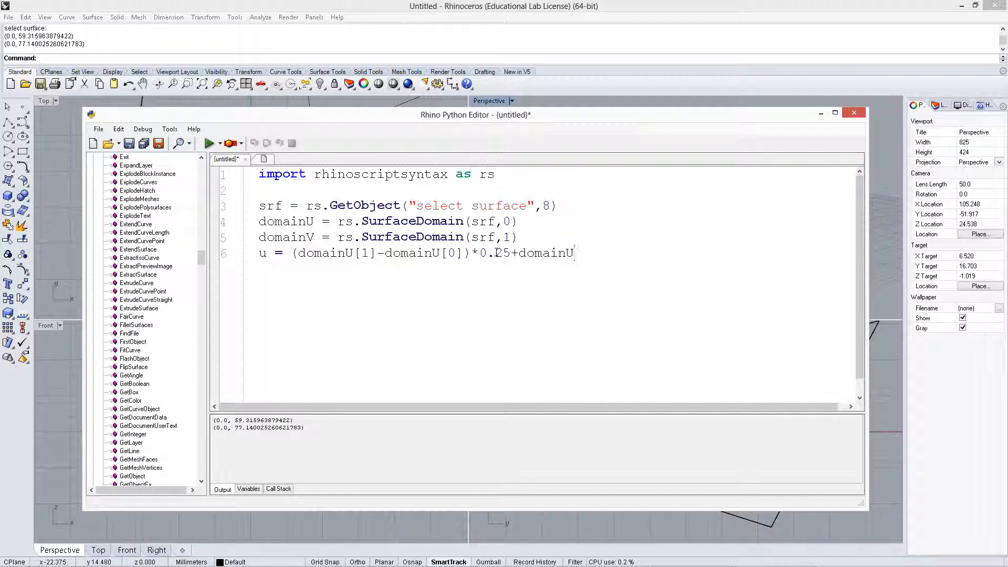
{"action": "type", "text": "[0]"}
{"action": "type", "text": "r"}
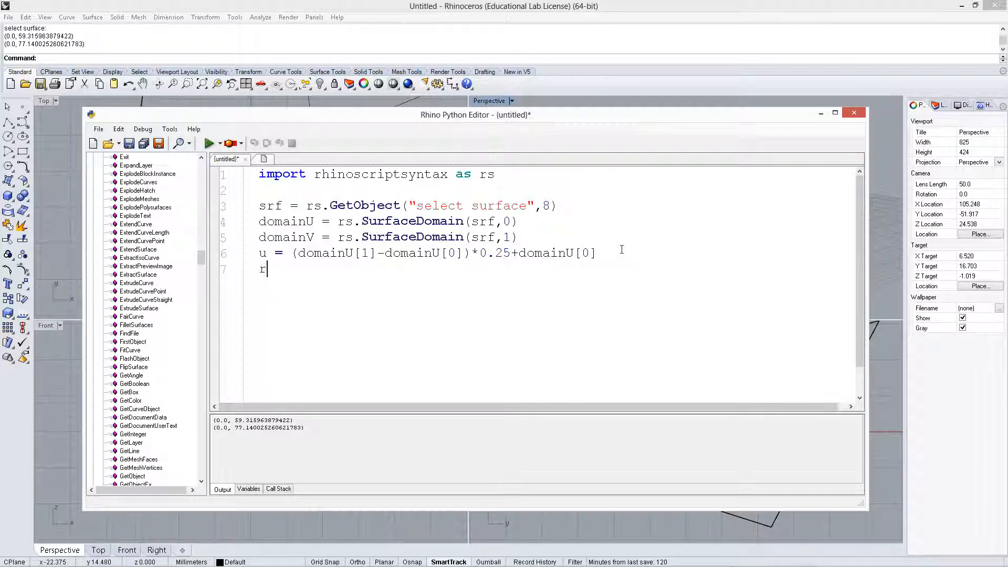
Add the simpler u = domainU[1]*0.25 line and select the longer formula
{"action": "type", "text": "u = d"}
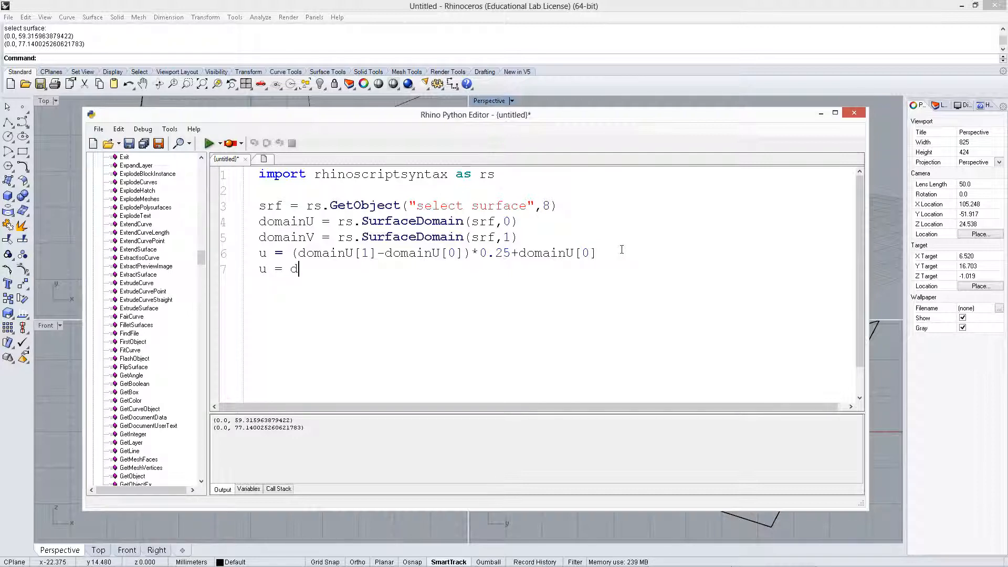
{"action": "type", "text": "omainU[1"}
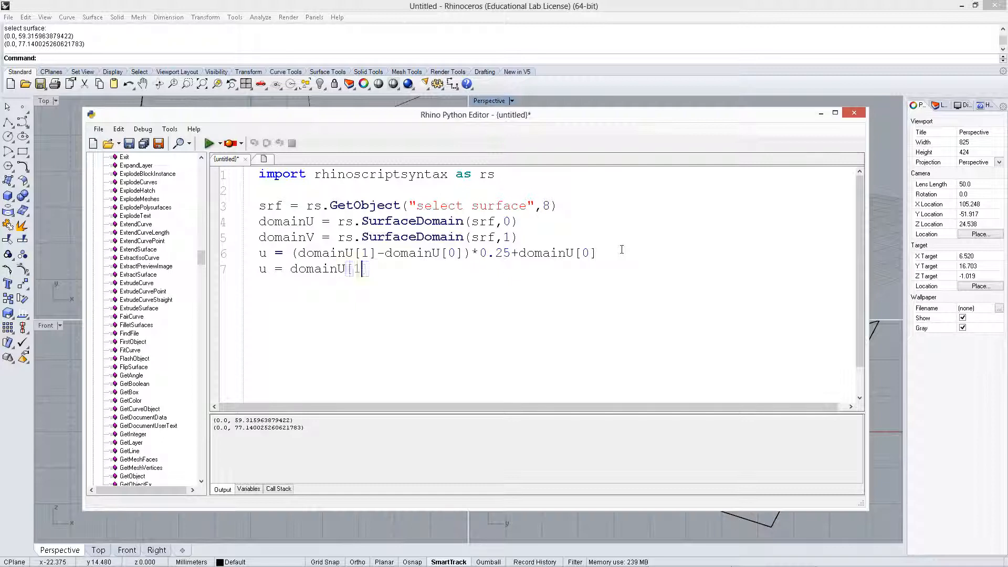
{"action": "type", "text": "]*0.25"}
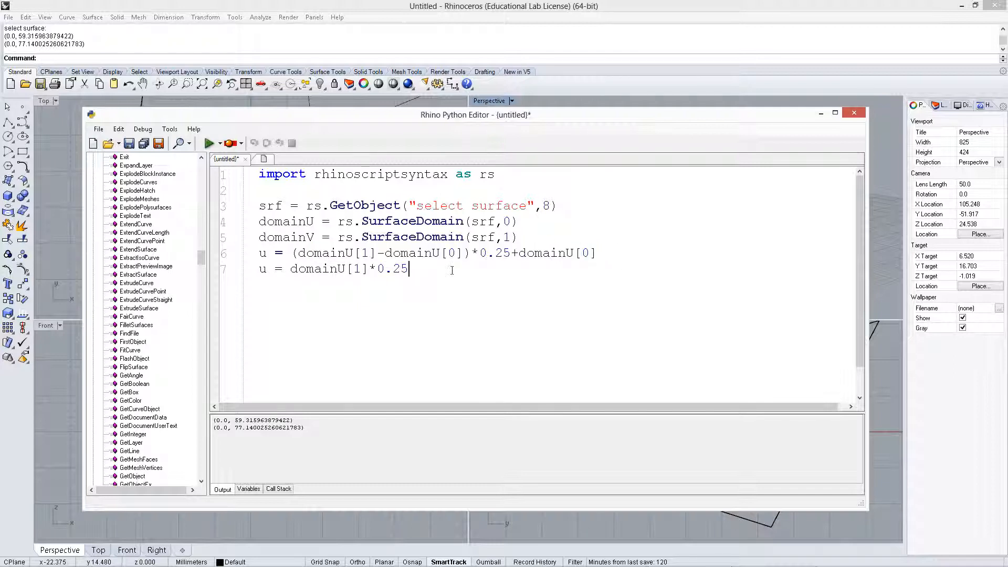
{"action": "left_click_drag", "start_coordinate": [259, 253], "coordinate": [596, 252]}
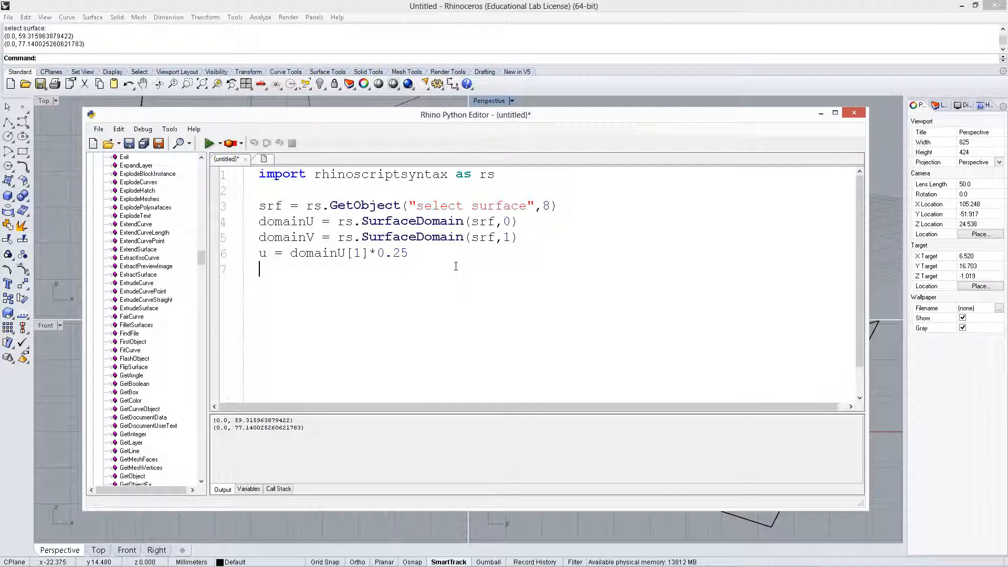
Add the line v = domainV[1]*0.5
{"action": "type", "text": "v = domainV"}
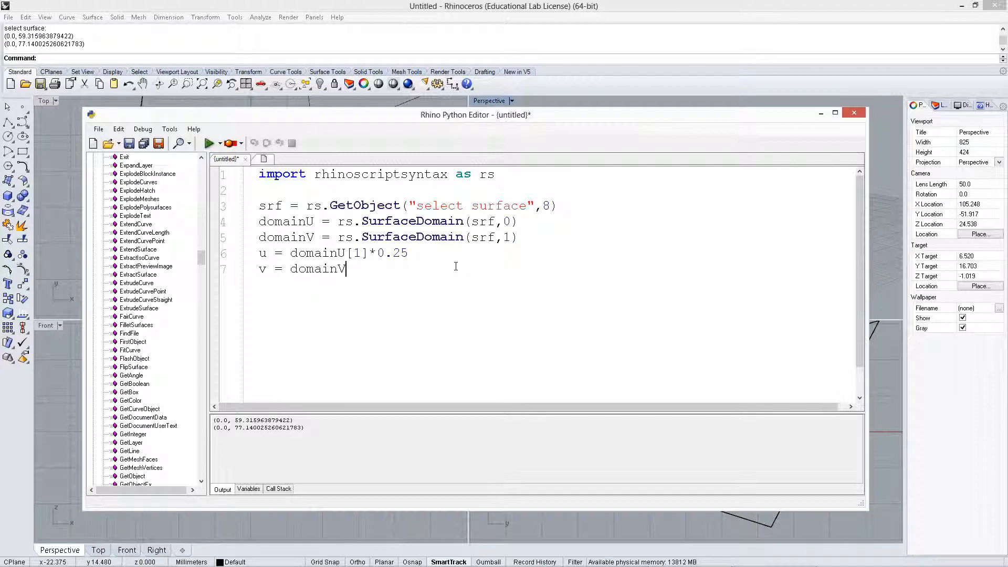
{"action": "type", "text": "[1]*"}
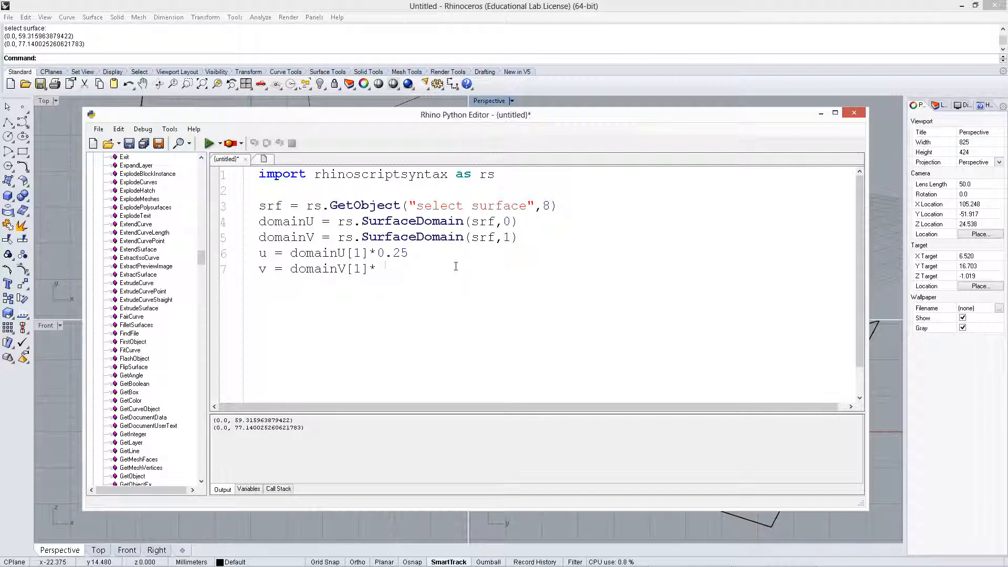
{"action": "type", "text": ".75"}
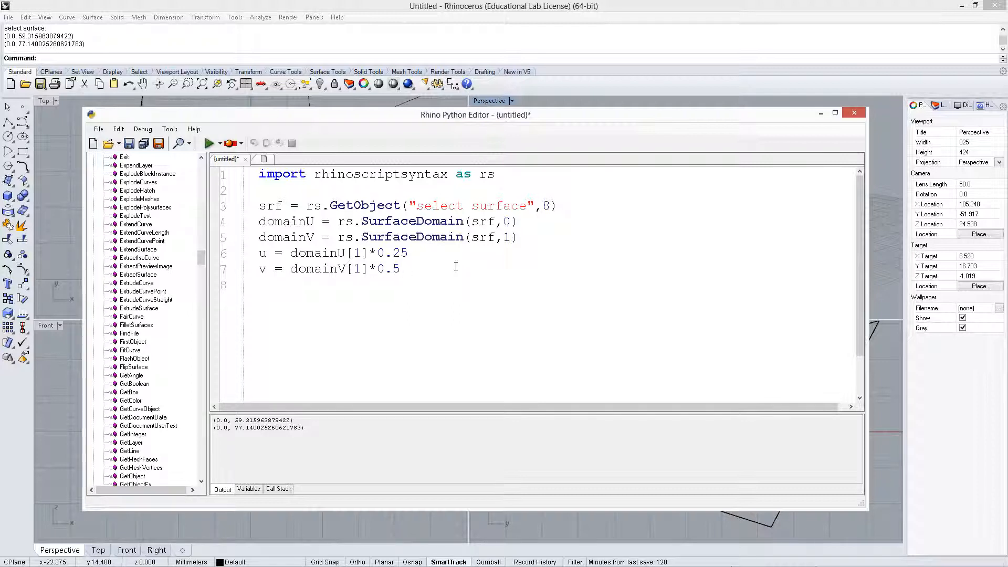
Add pnt = rs.EvaluateSurface(srf,u,v)
{"action": "type", "text": "p"}
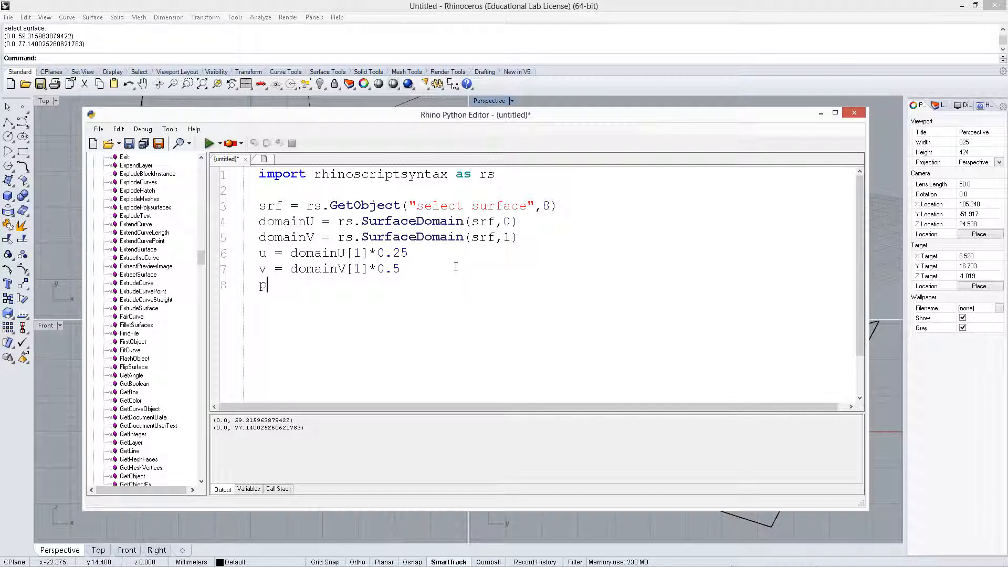
{"action": "type", "text": "nt ="}
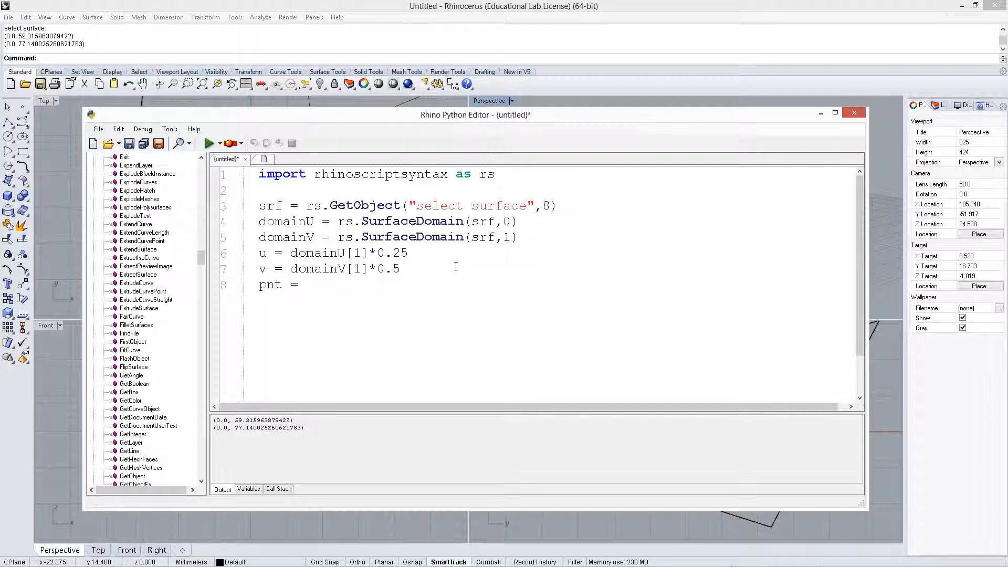
{"action": "left_click", "coordinate": [305, 285]}
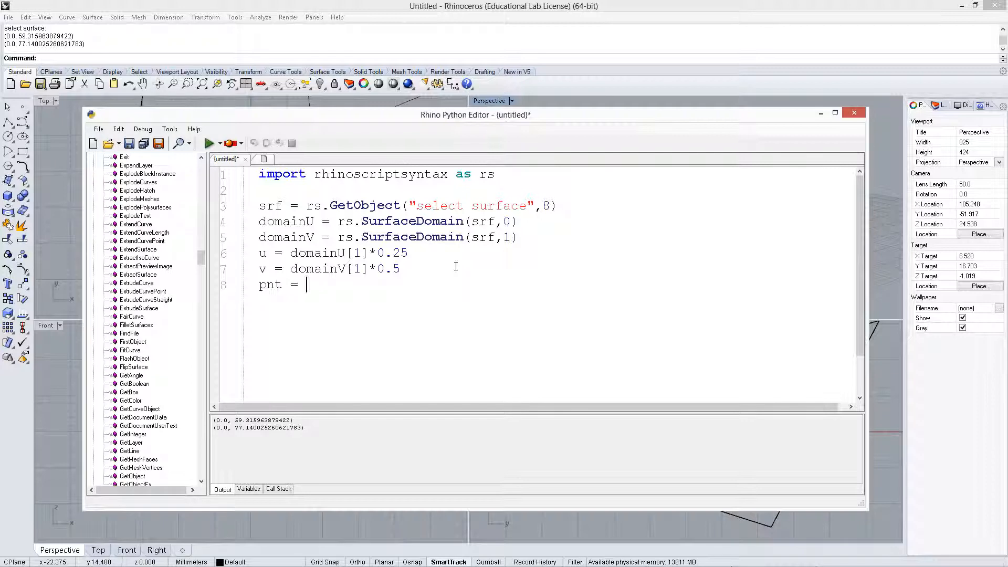
{"action": "type", "text": "rs."}
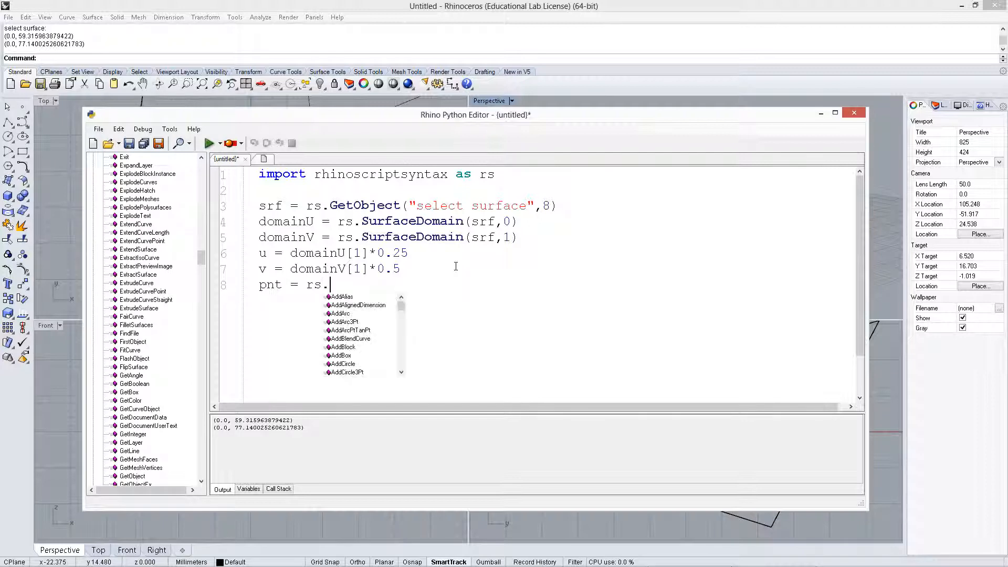
{"action": "type", "text": "eval"}
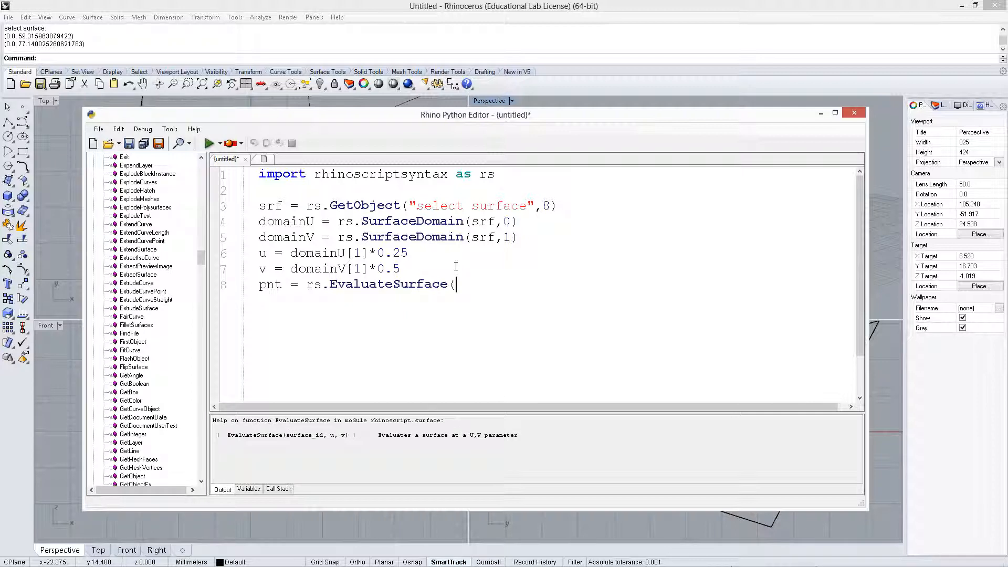
{"action": "type", "text": "srf,"}
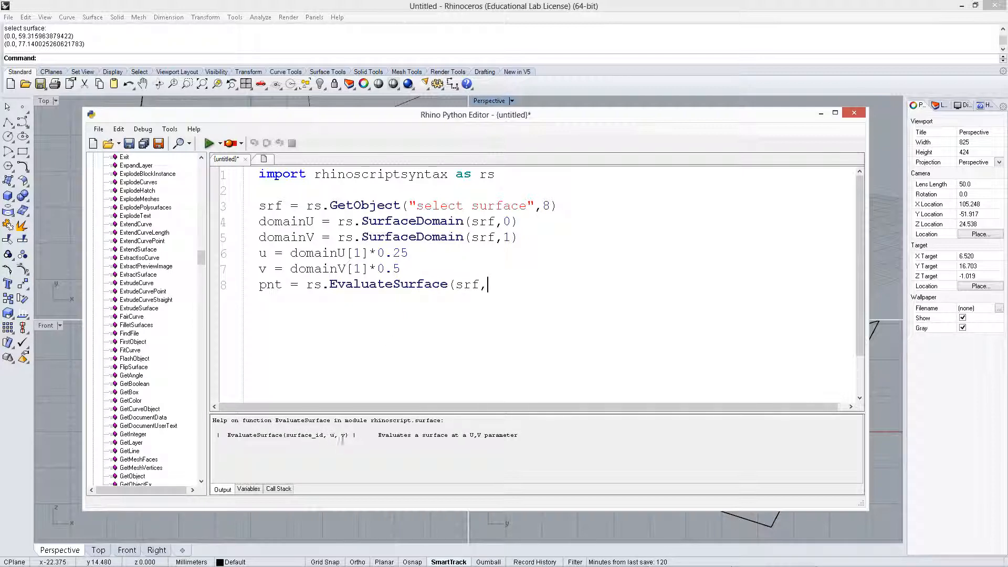
{"action": "type", "text": "u,"}
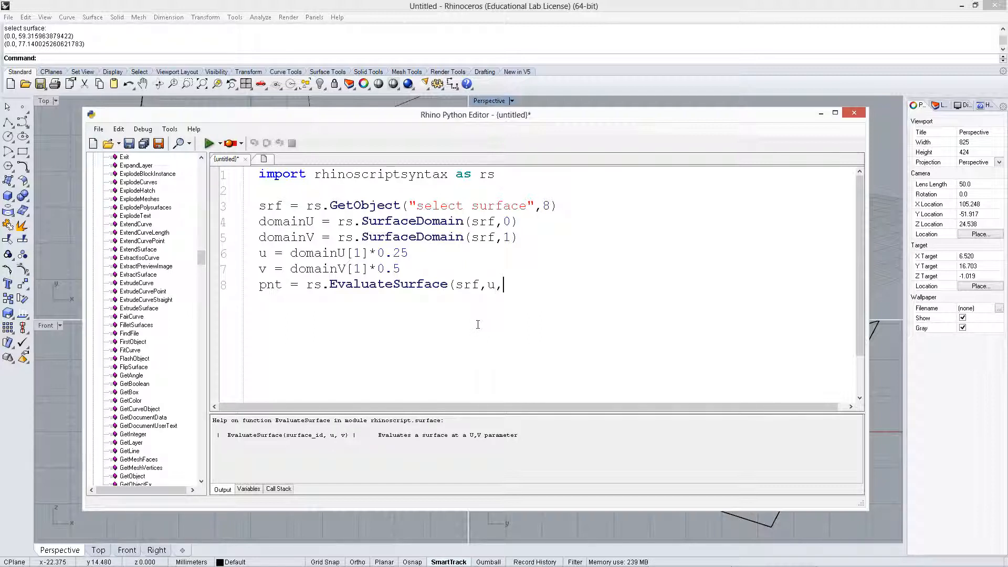
{"action": "type", "text": "v)"}
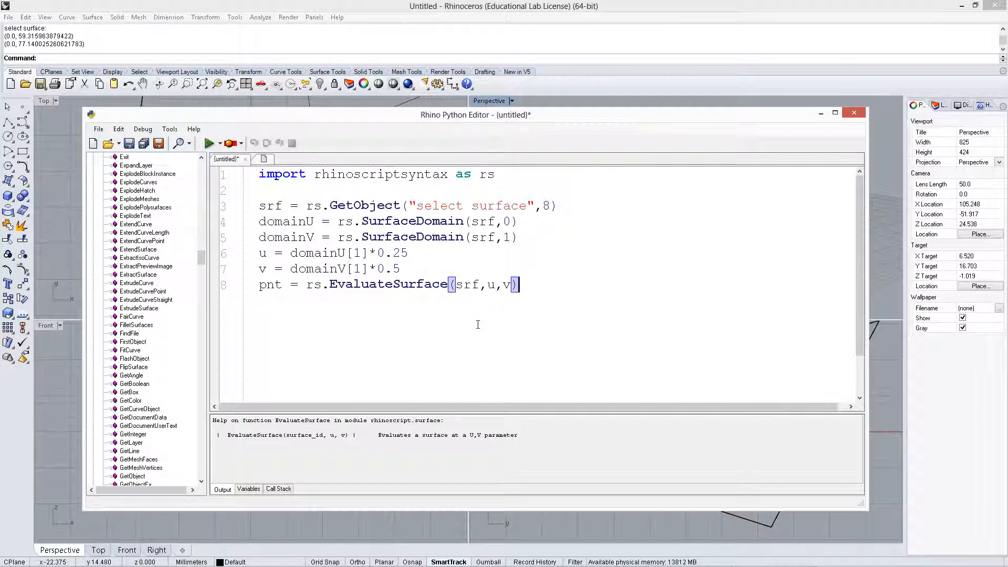
Add a print pnt line and run the script
{"action": "type", "text": "p"}
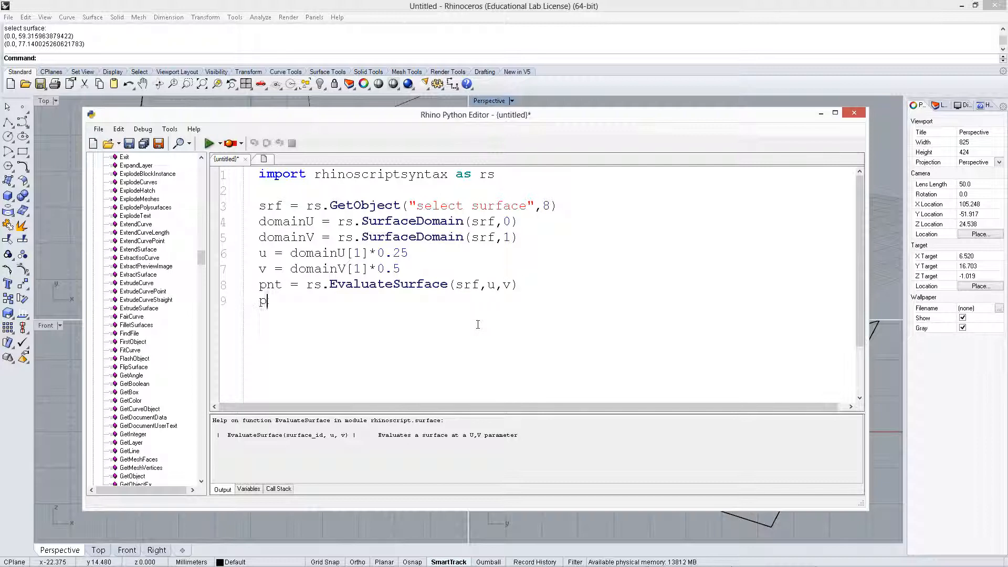
{"action": "type", "text": "rint pn"}
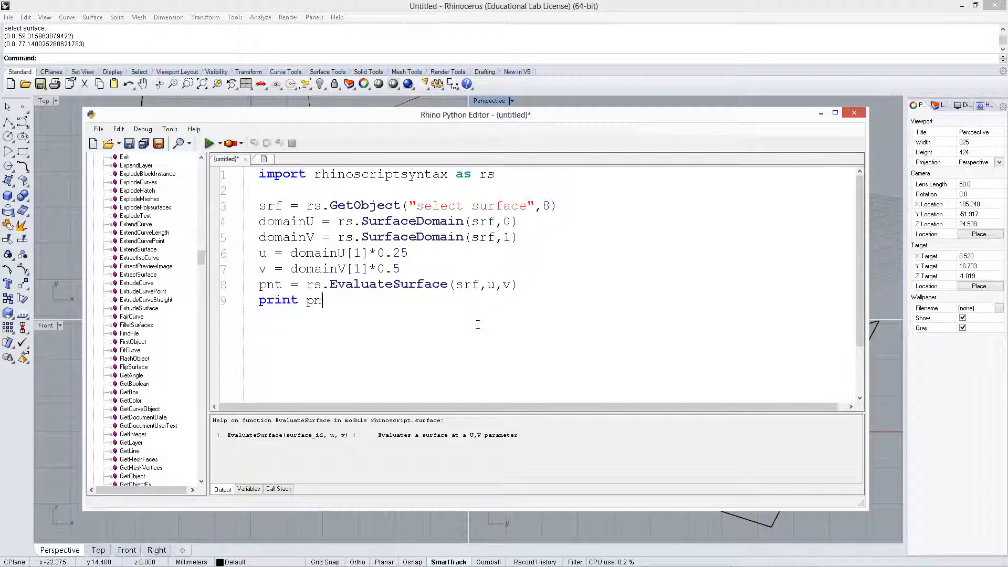
{"action": "left_click", "coordinate": [208, 143]}
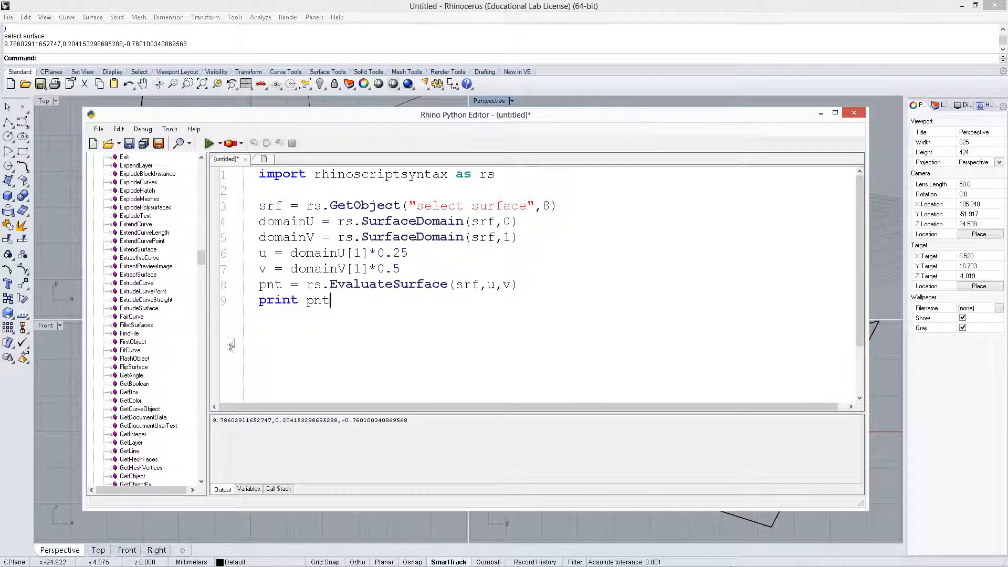
Append rs.AddPoint(pnt) to place the evaluated point on the surface
{"action": "left_click_drag", "start_coordinate": [282, 420], "coordinate": [410, 420]}
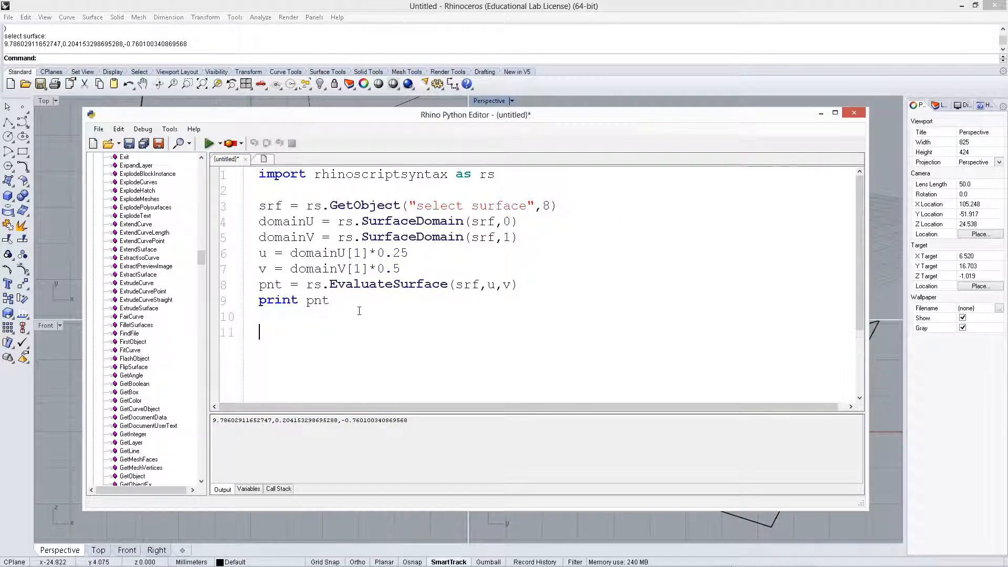
{"action": "type", "text": "rs.addPoint(pnt"}
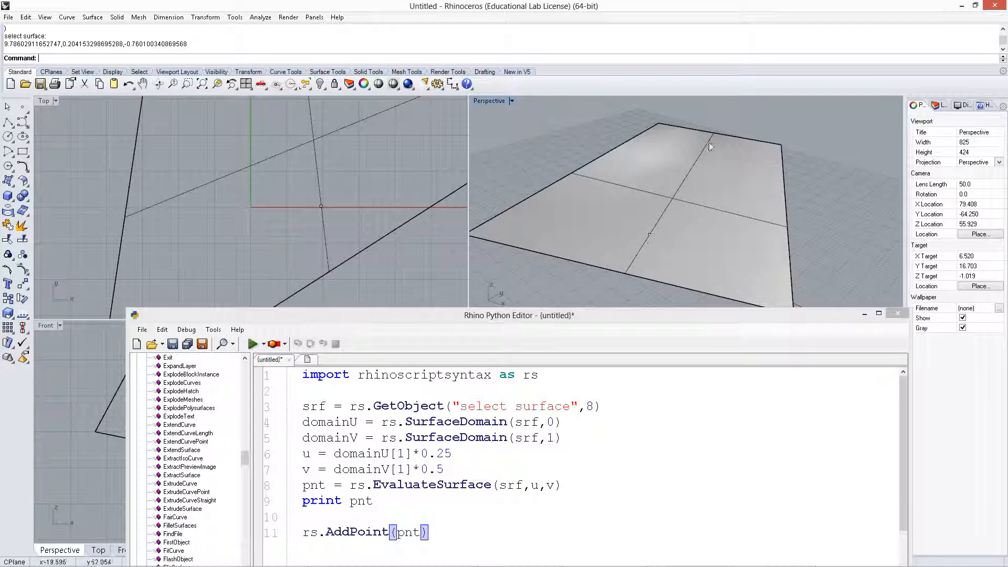
{"action": "mouse_move", "coordinate": [592, 298]}
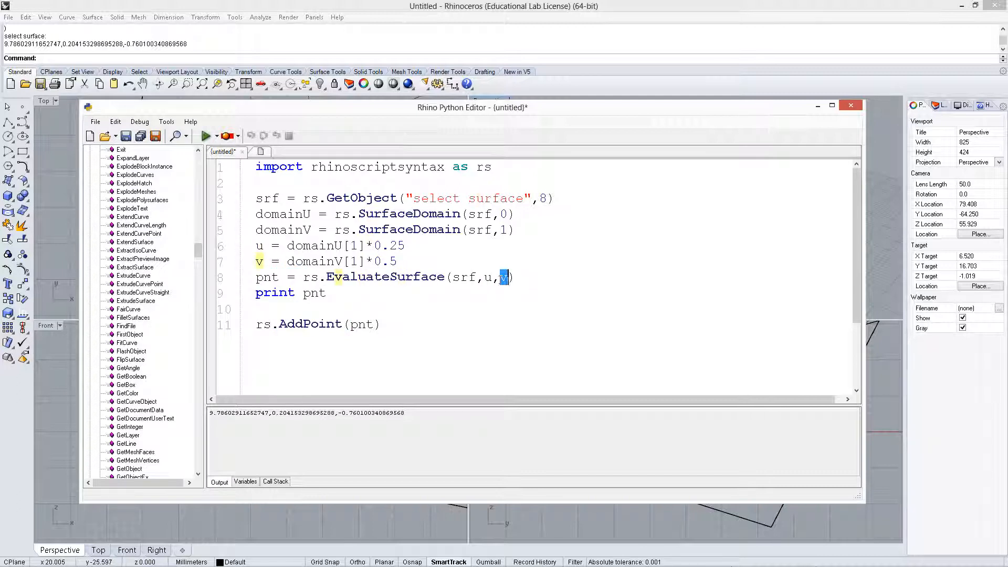
Highlight a domain variable name while reviewing the finished script
{"action": "double_click", "coordinate": [319, 246]}
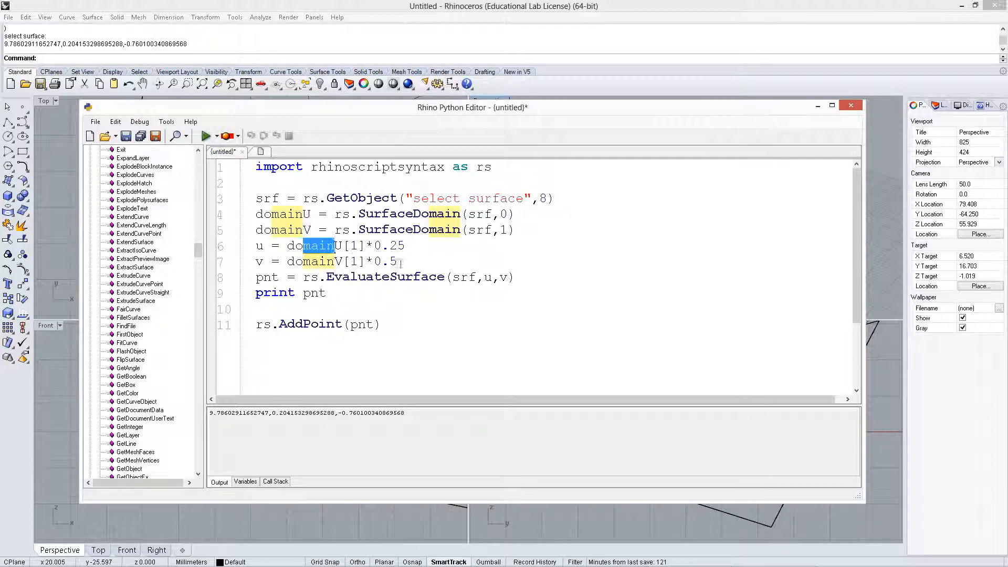